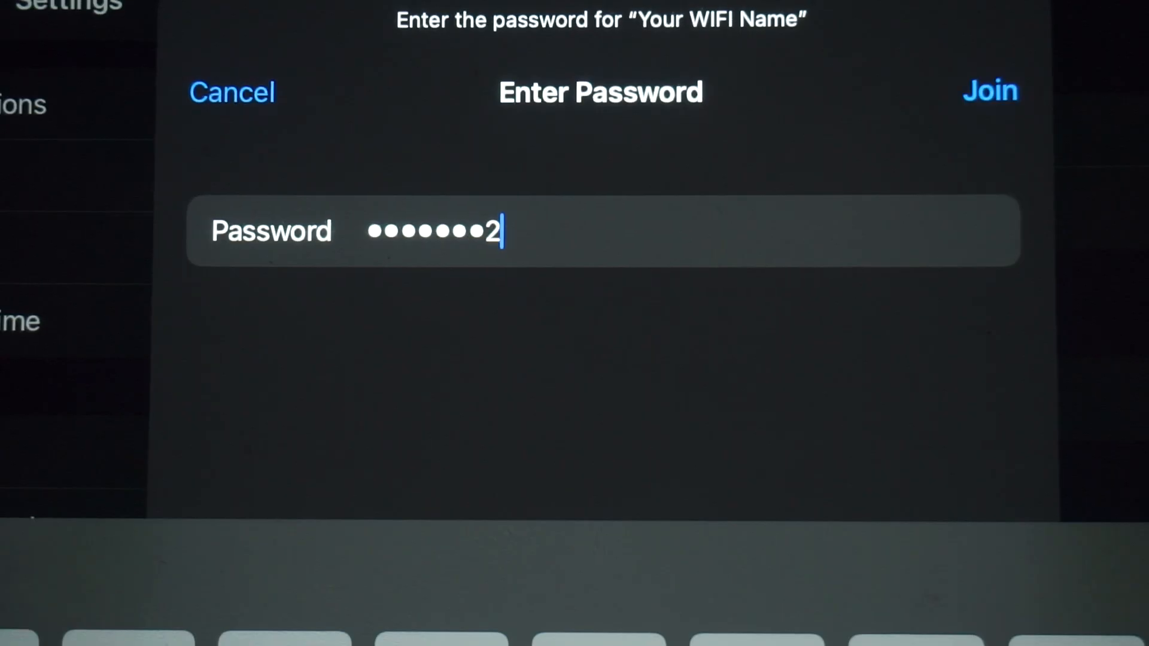
Enter the password for 'Your WIFI Name' and join that Wi-Fi network.
{"action": "type", "text": "6"}
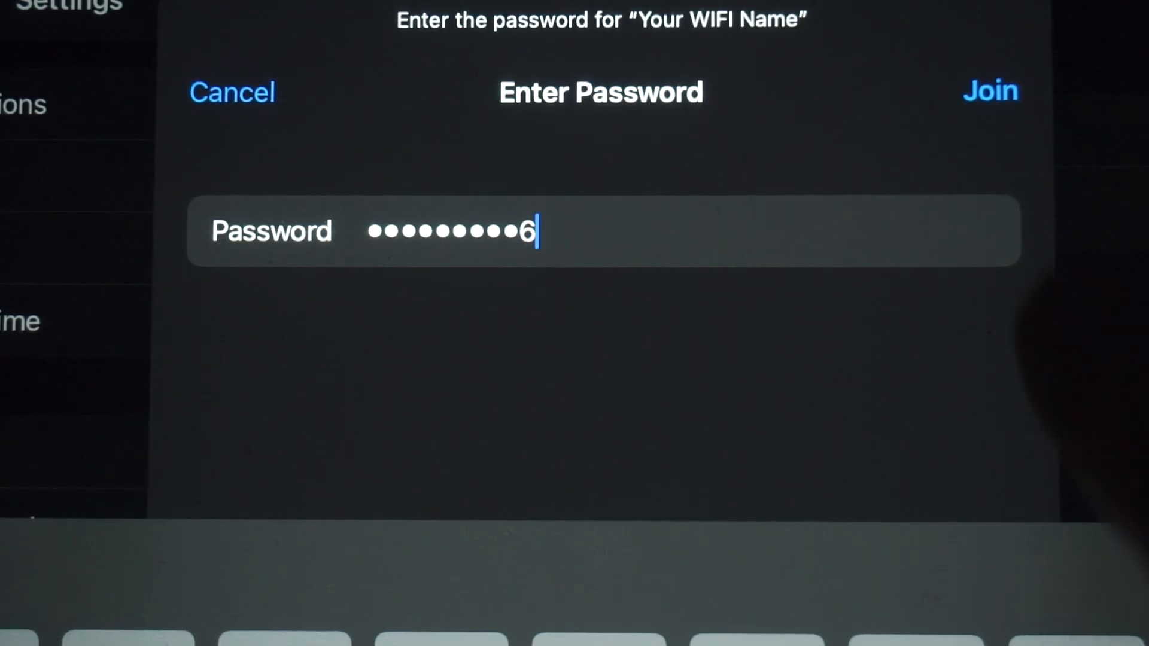
{"action": "left_click", "coordinate": [990, 91]}
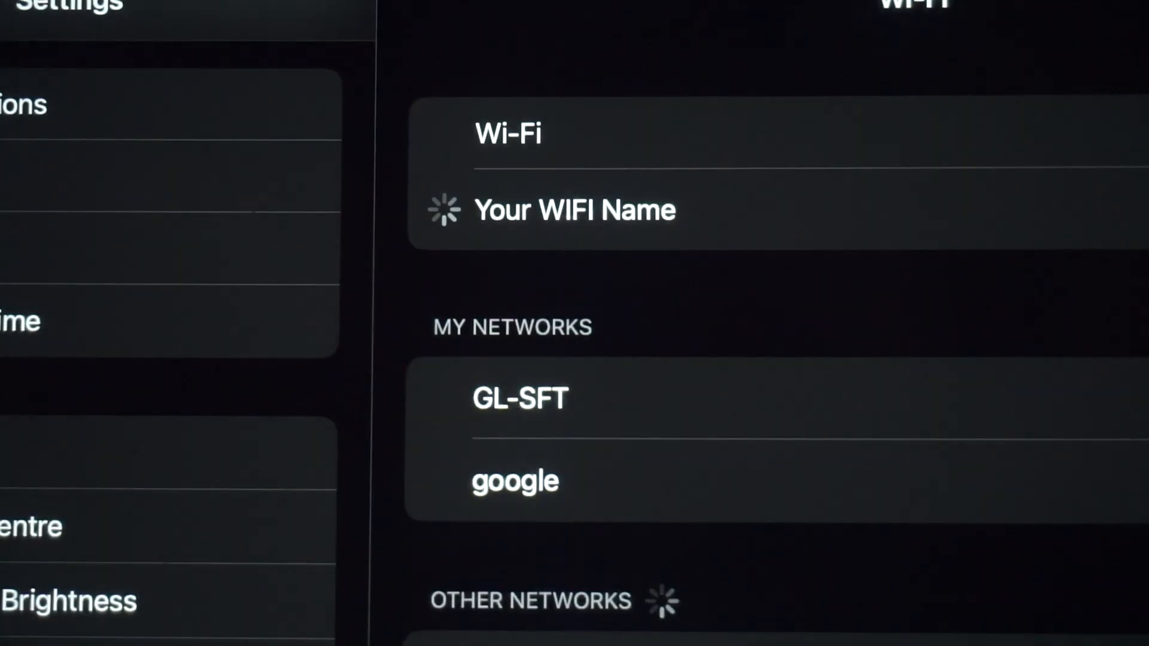
{"action": "left_click", "coordinate": [575, 210]}
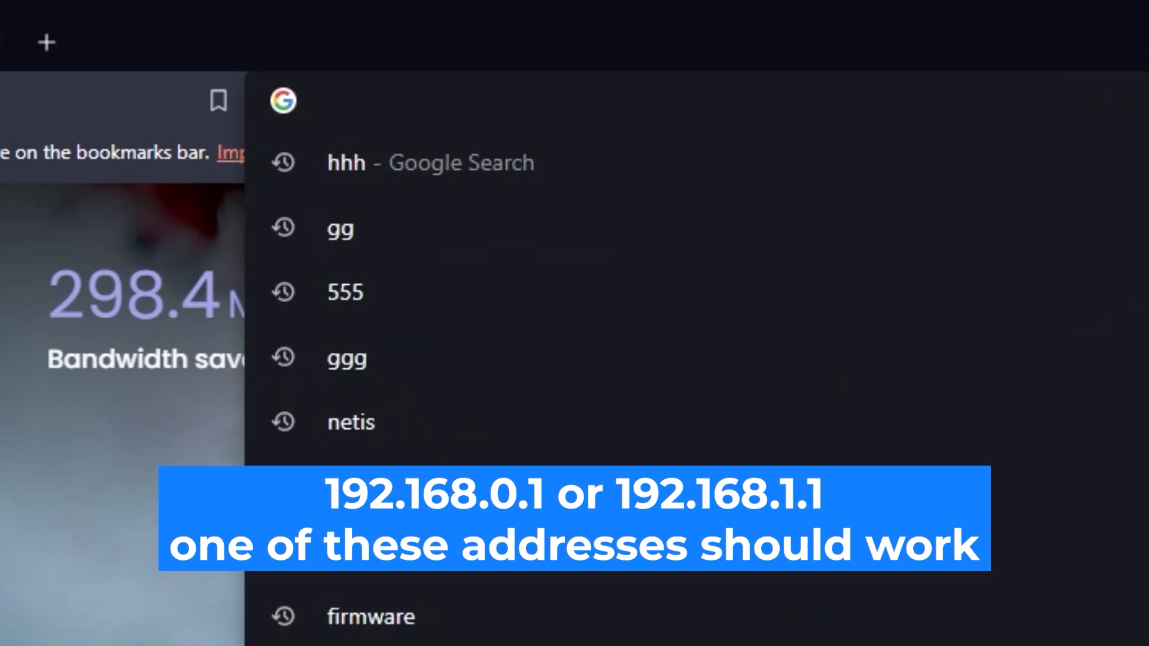
Enter the router address 192.168.1.1 (or 192.168.0.1) in Chrome's address bar.
{"action": "type", "text": "192.168.1.1"}
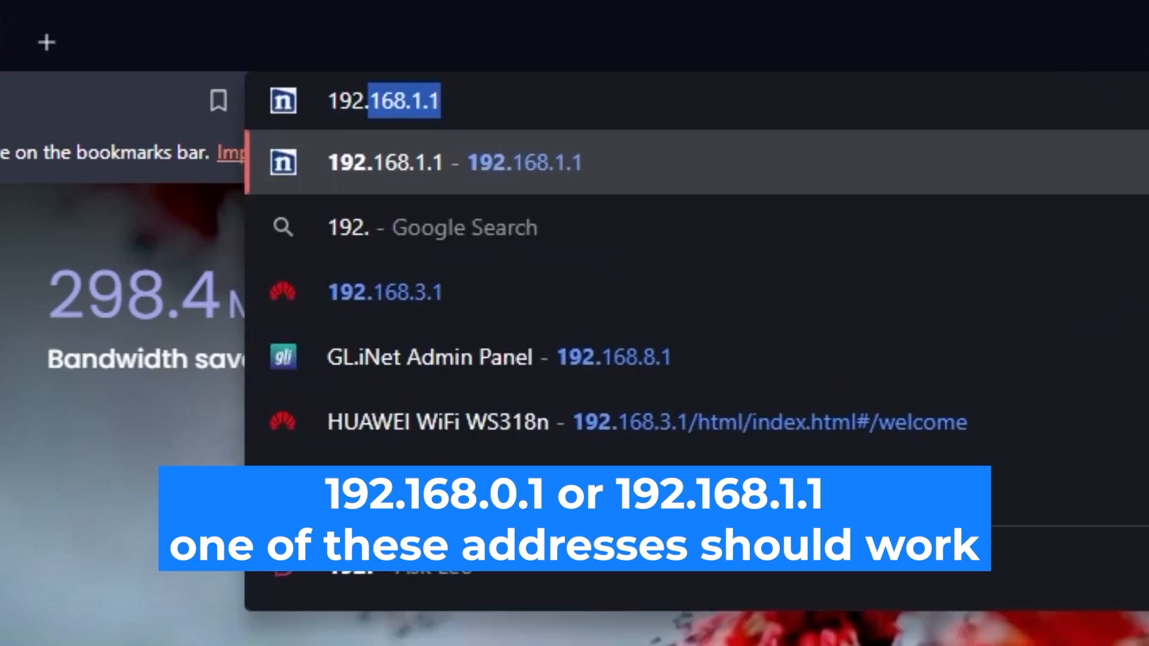
{"action": "type", "text": "192.168.0."}
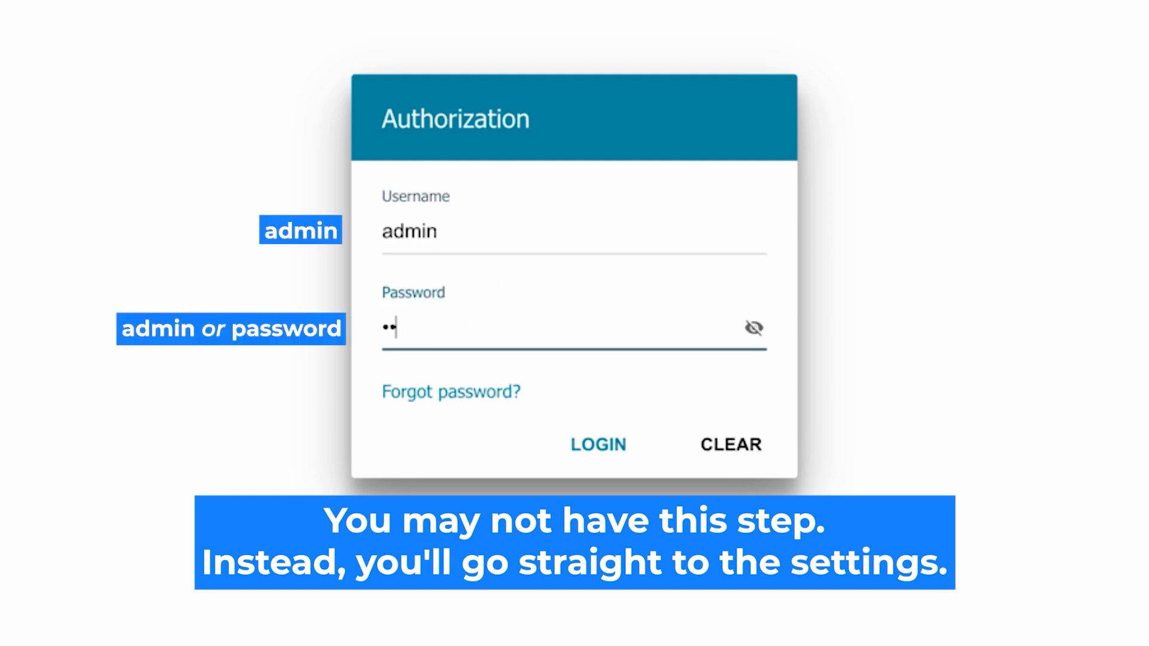
{"action": "type", "text": "password"}
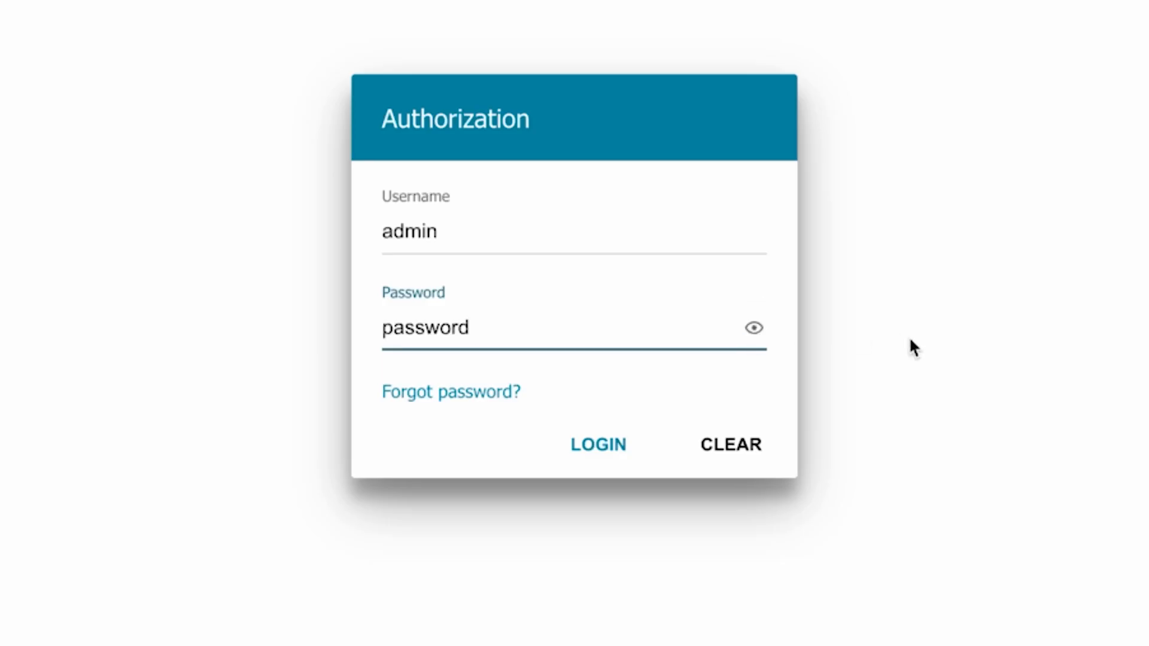
{"action": "left_click", "coordinate": [598, 444]}
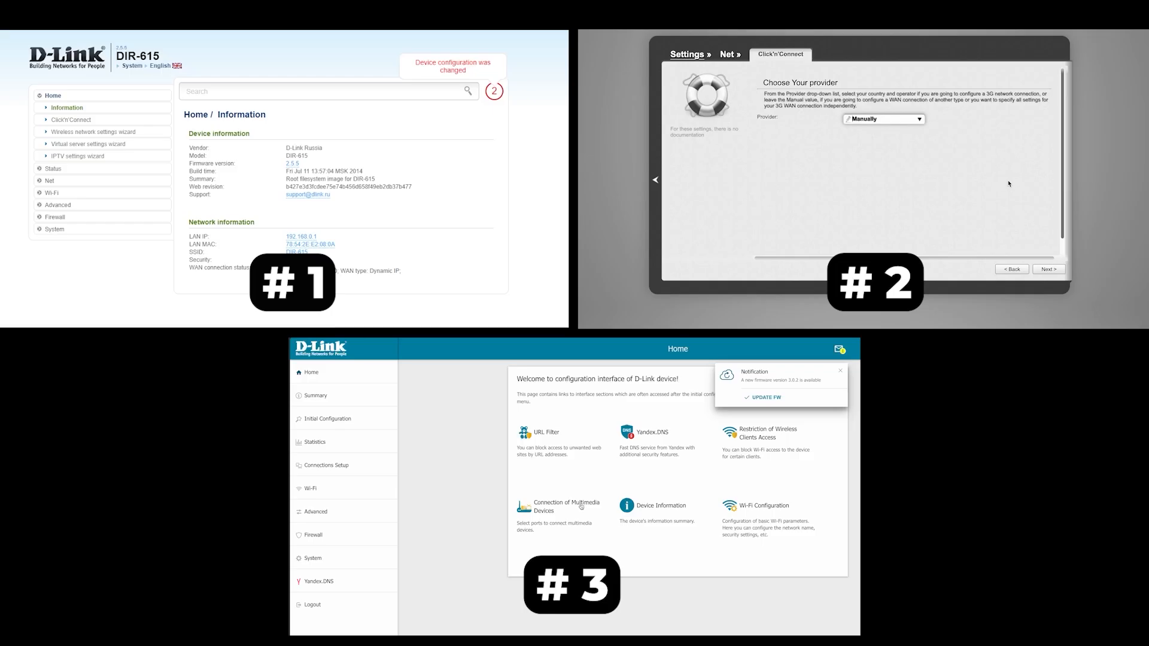
Launch Click'n'Connect in the old interfaces and Initial Configuration in the new one.
{"action": "left_click", "coordinate": [1049, 268]}
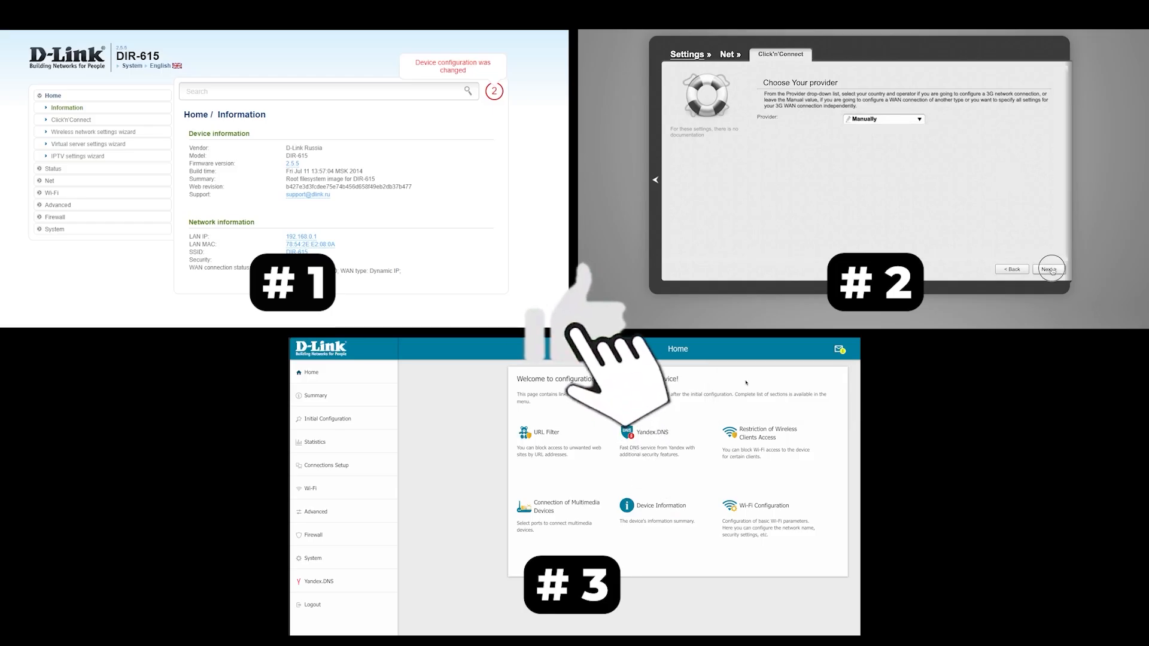
{"action": "left_click", "coordinate": [1048, 269]}
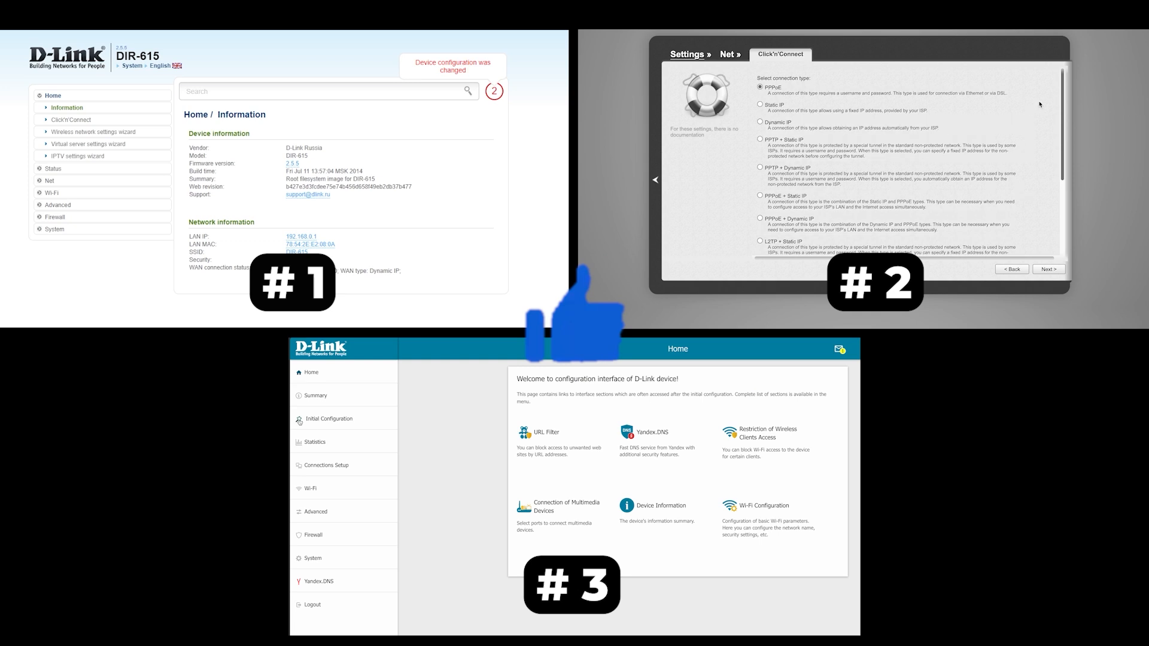
{"action": "scroll", "scroll_direction": "down", "scroll_amount": 3}
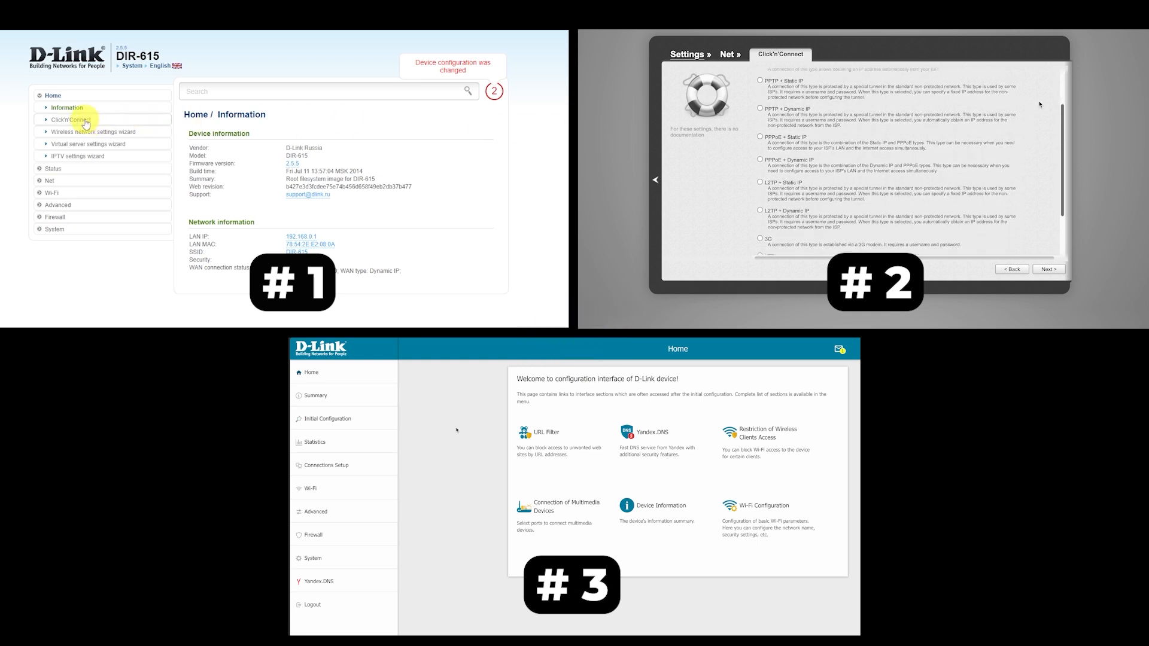
{"action": "left_click", "coordinate": [72, 120]}
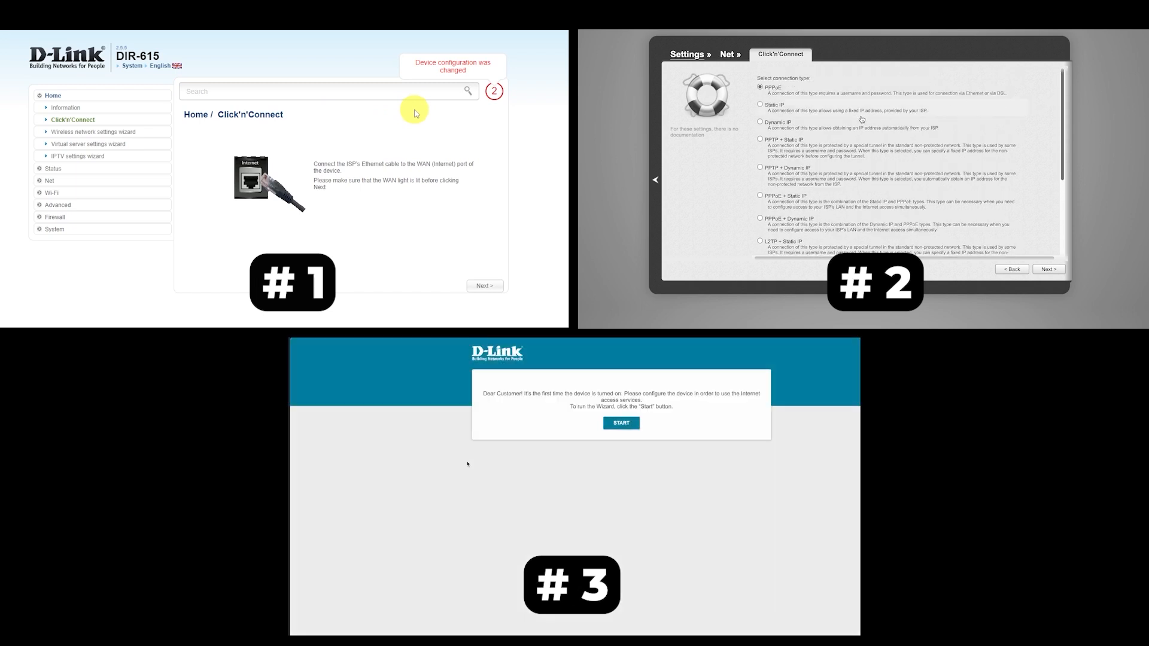
{"action": "left_click", "coordinate": [270, 27]}
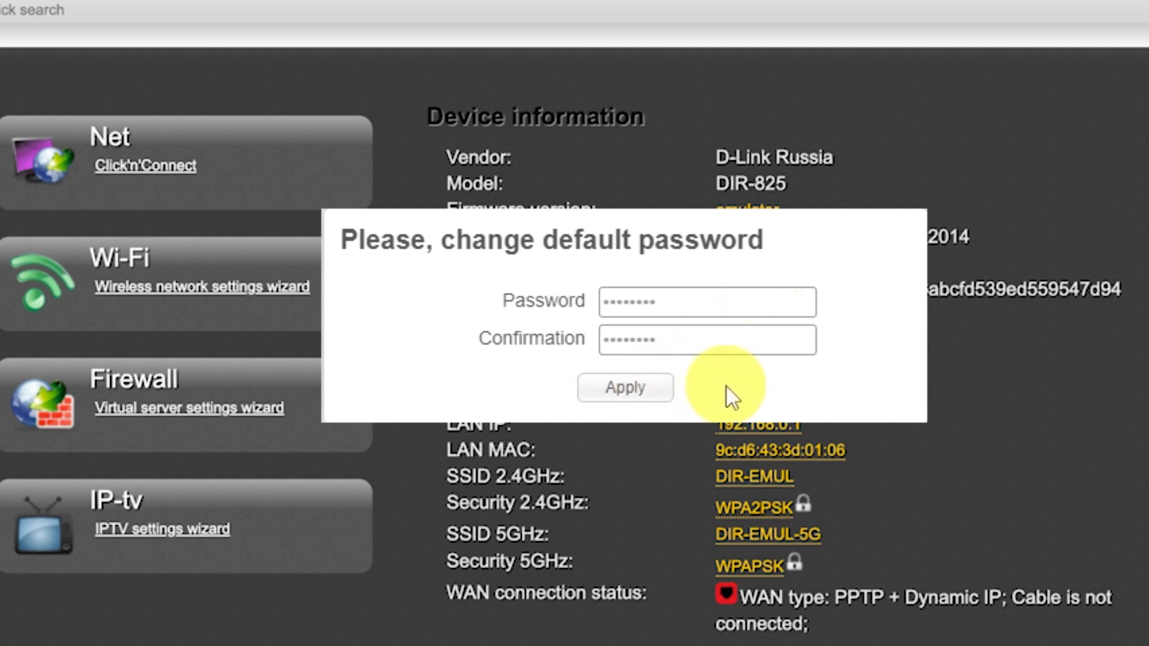
Save the new admin password, then log back in as admin with it.
{"action": "left_click", "coordinate": [624, 387]}
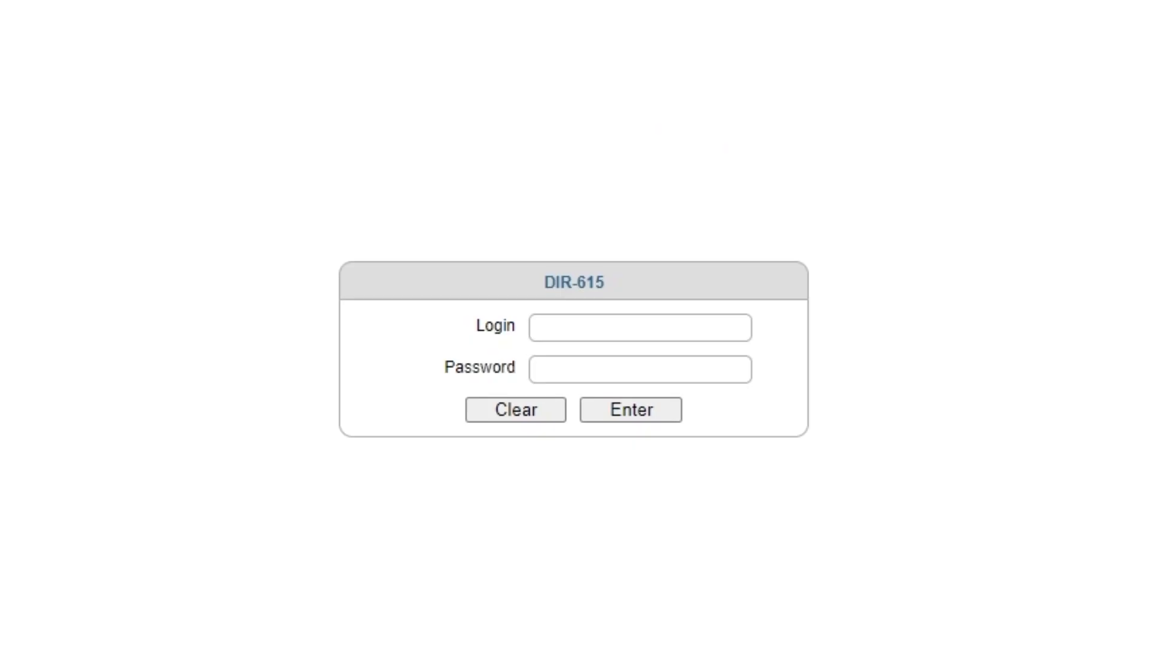
{"action": "left_click", "coordinate": [639, 328]}
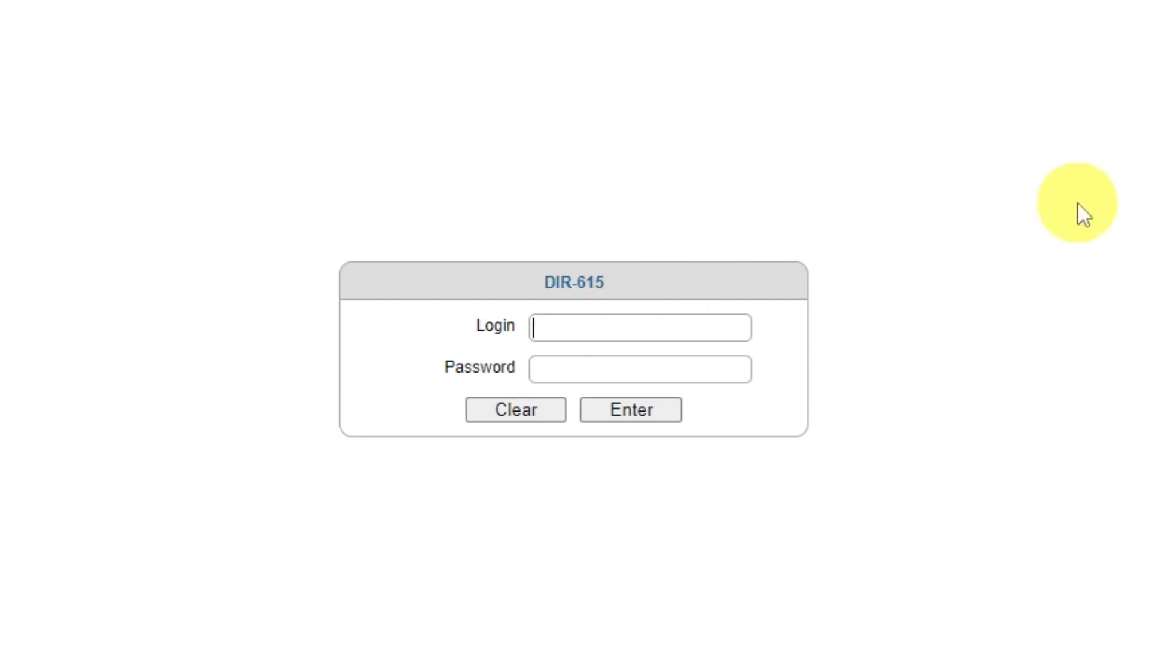
{"action": "type", "text": "admin"}
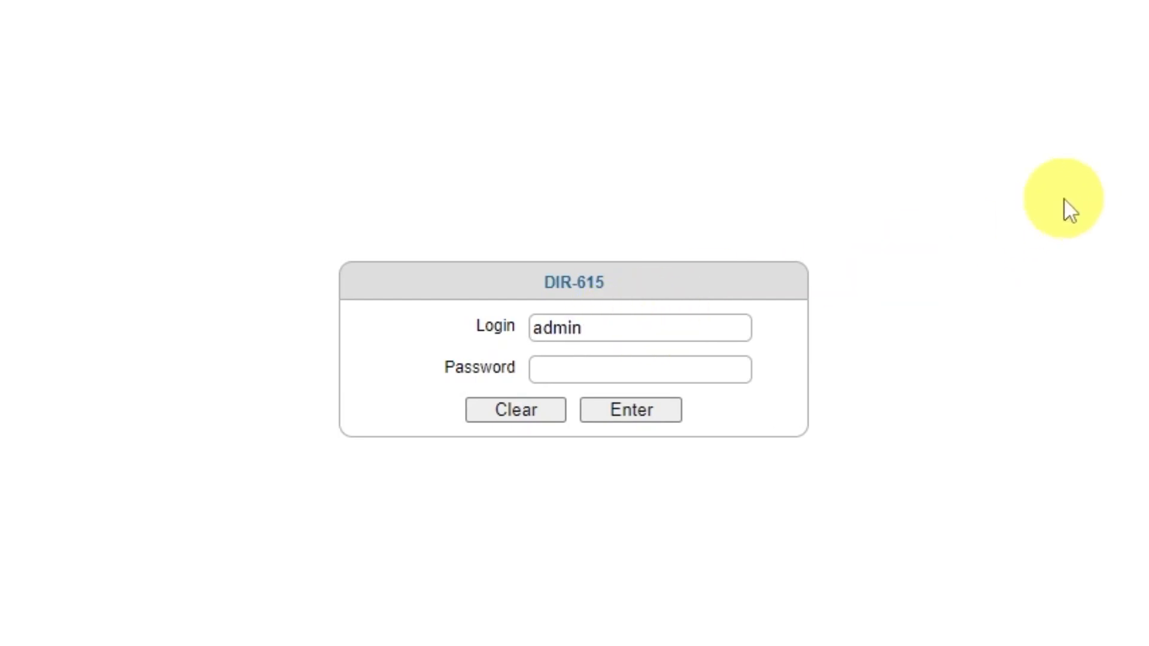
{"action": "type", "text": "•"}
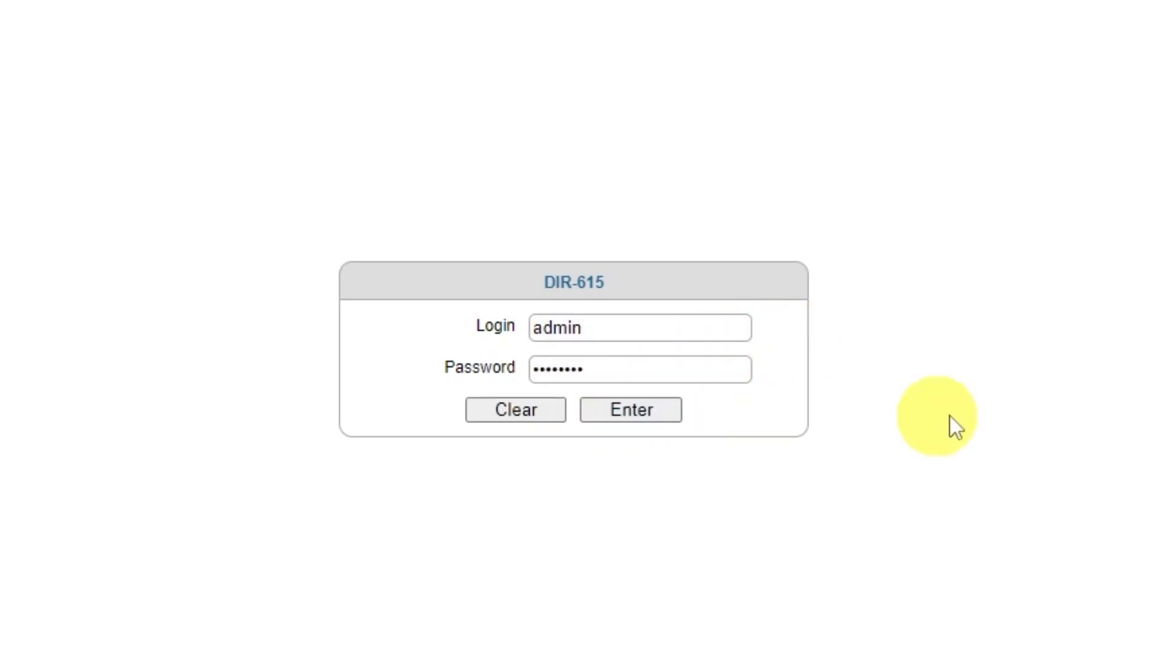
{"action": "left_click", "coordinate": [630, 409]}
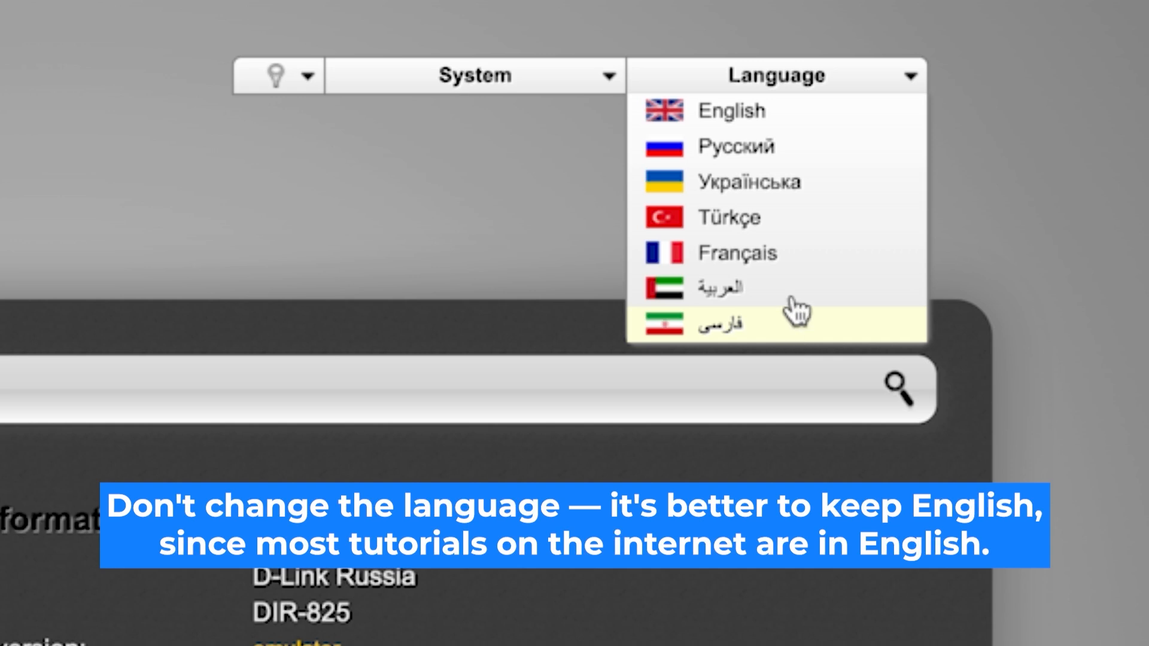
Keep English as the language and start Net > Click'n'Connect.
{"action": "left_click", "coordinate": [776, 74]}
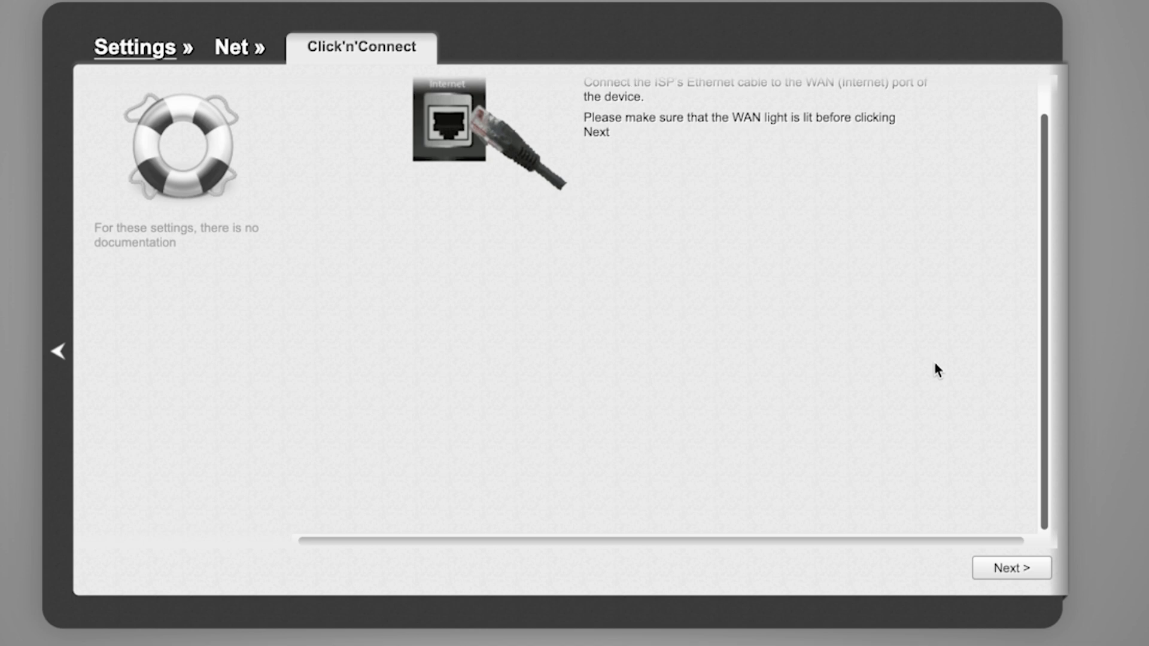
Continue past the cable step and keep Provider set to Manually.
{"action": "left_click", "coordinate": [1012, 568]}
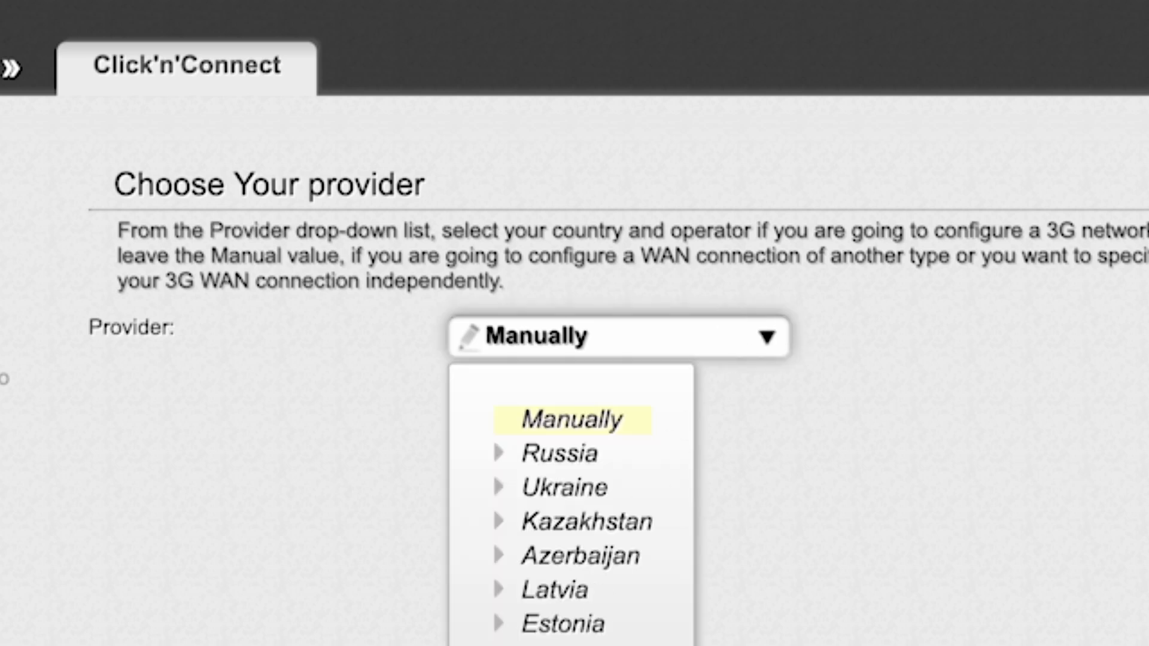
{"action": "left_click", "coordinate": [571, 419]}
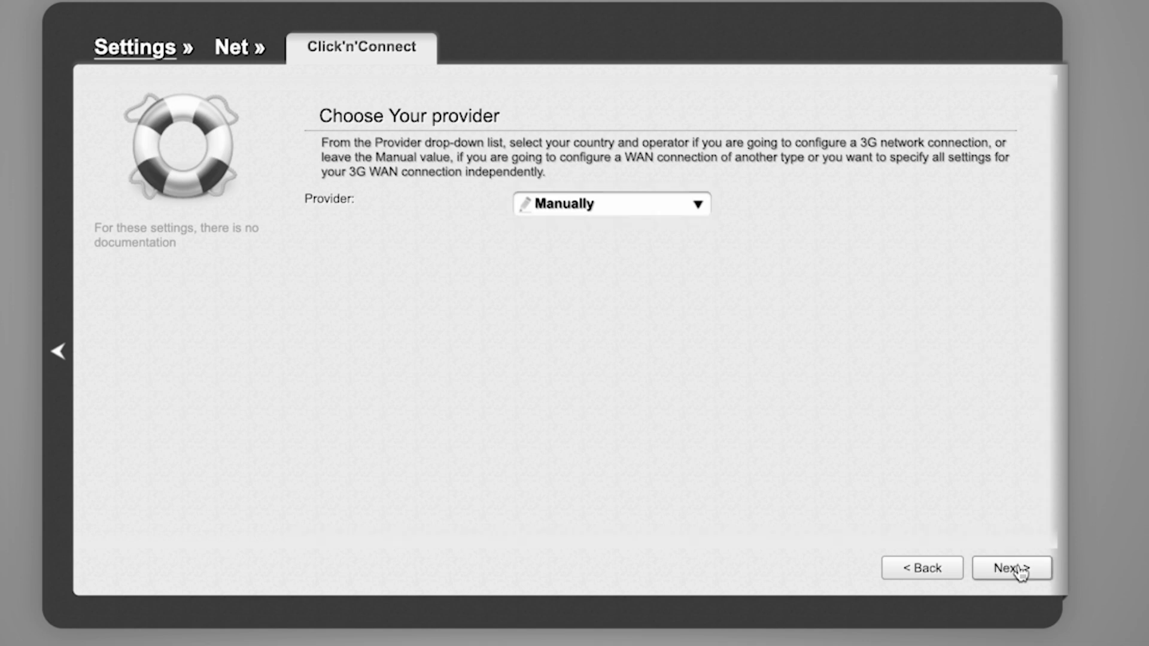
Select Dynamic IP as the connection type and continue to its settings.
{"action": "left_click", "coordinate": [1012, 568]}
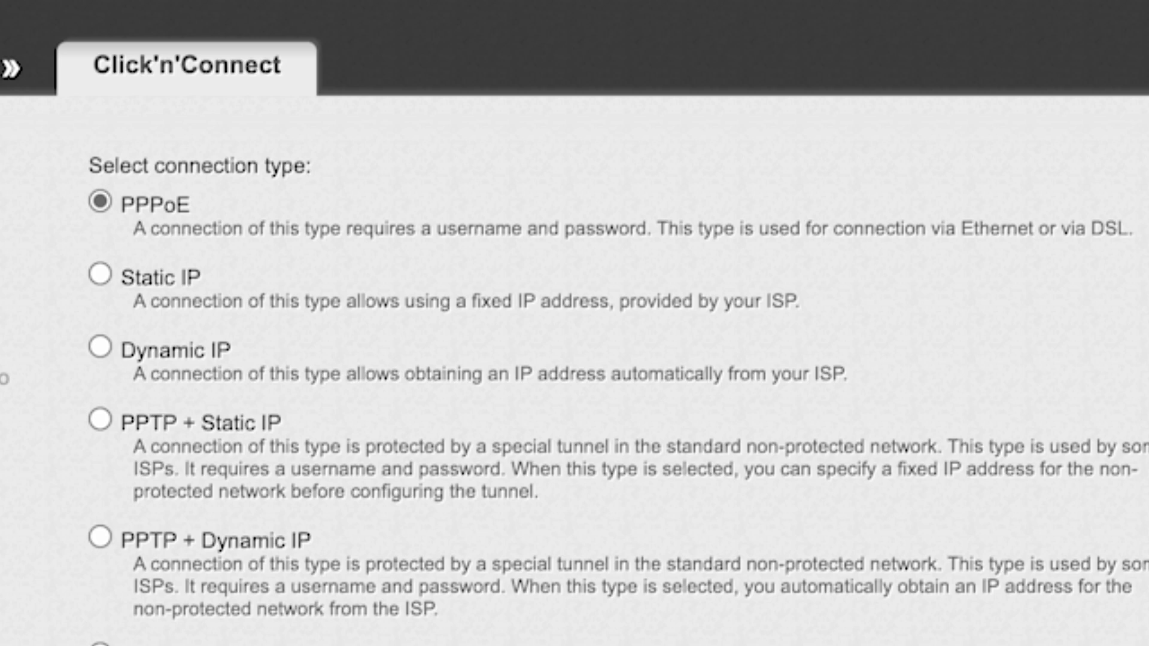
{"action": "scroll", "scroll_direction": "down", "scroll_amount": 3}
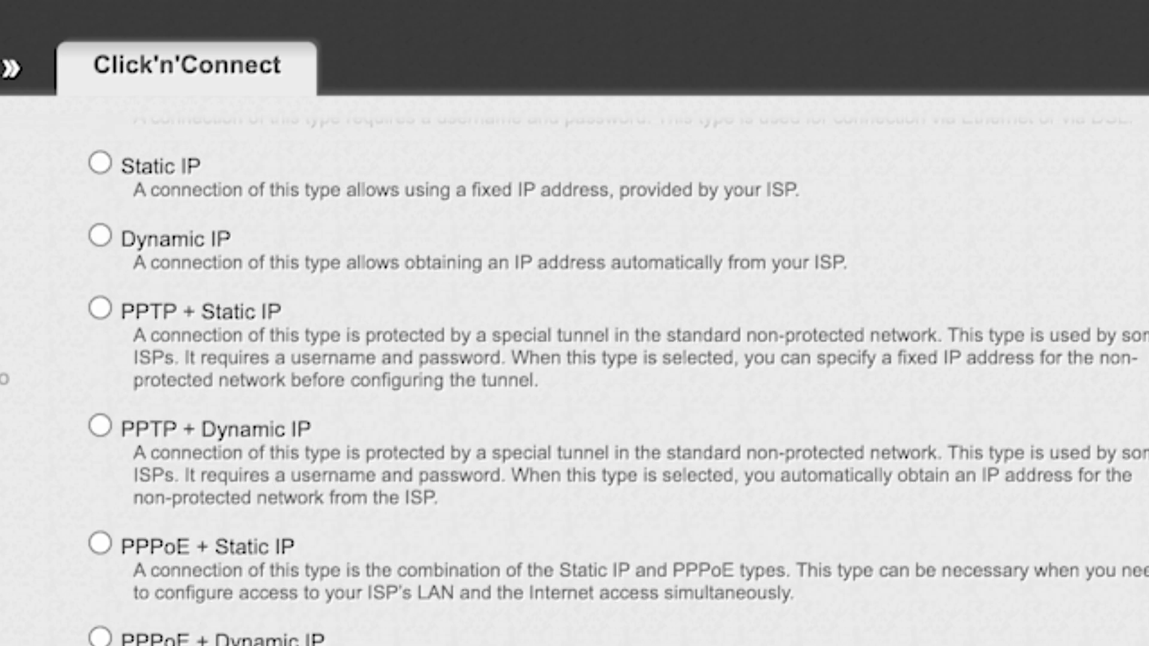
{"action": "scroll", "scroll_direction": "down", "scroll_amount": 3}
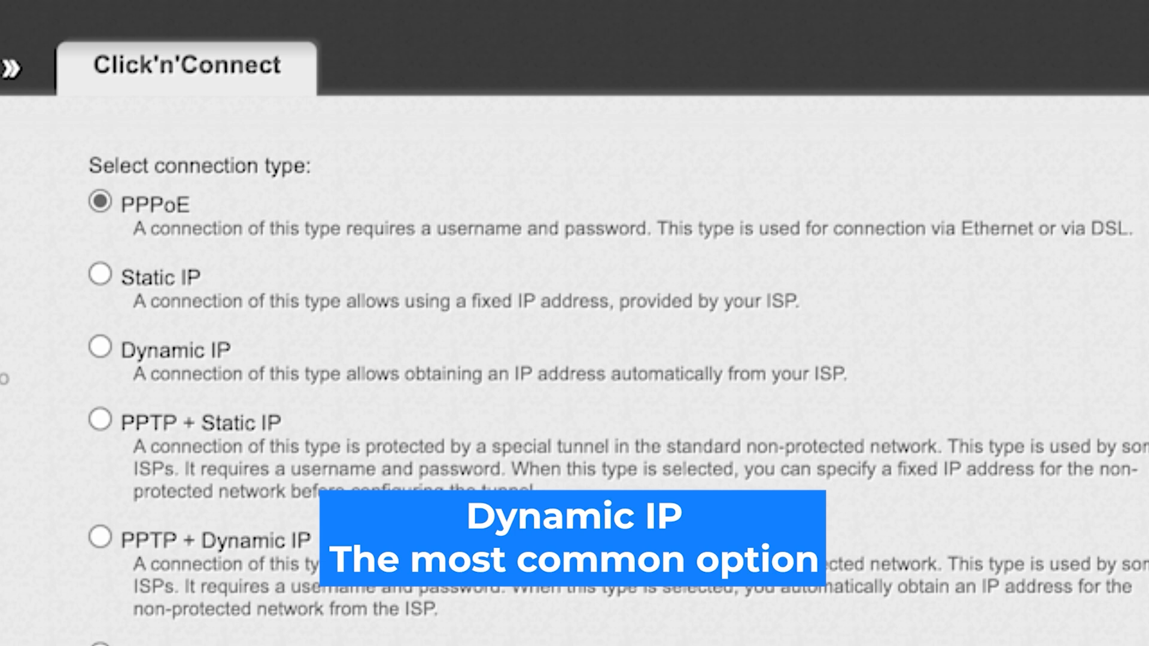
{"action": "mouse_move", "coordinate": [1031, 277]}
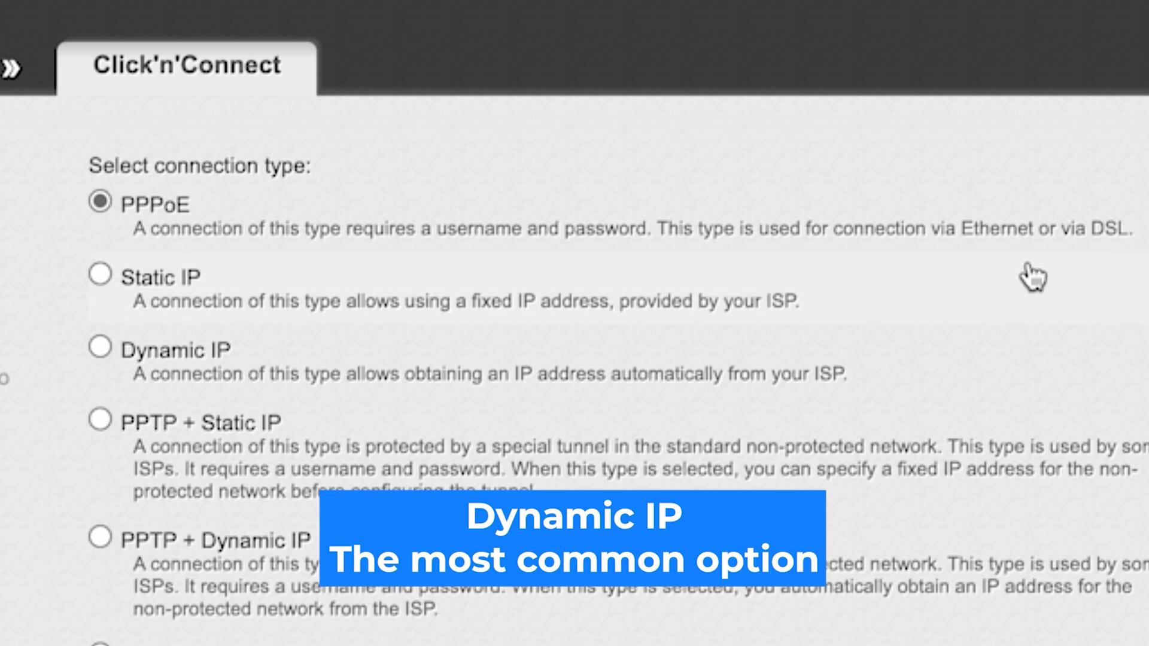
{"action": "left_click", "coordinate": [98, 346]}
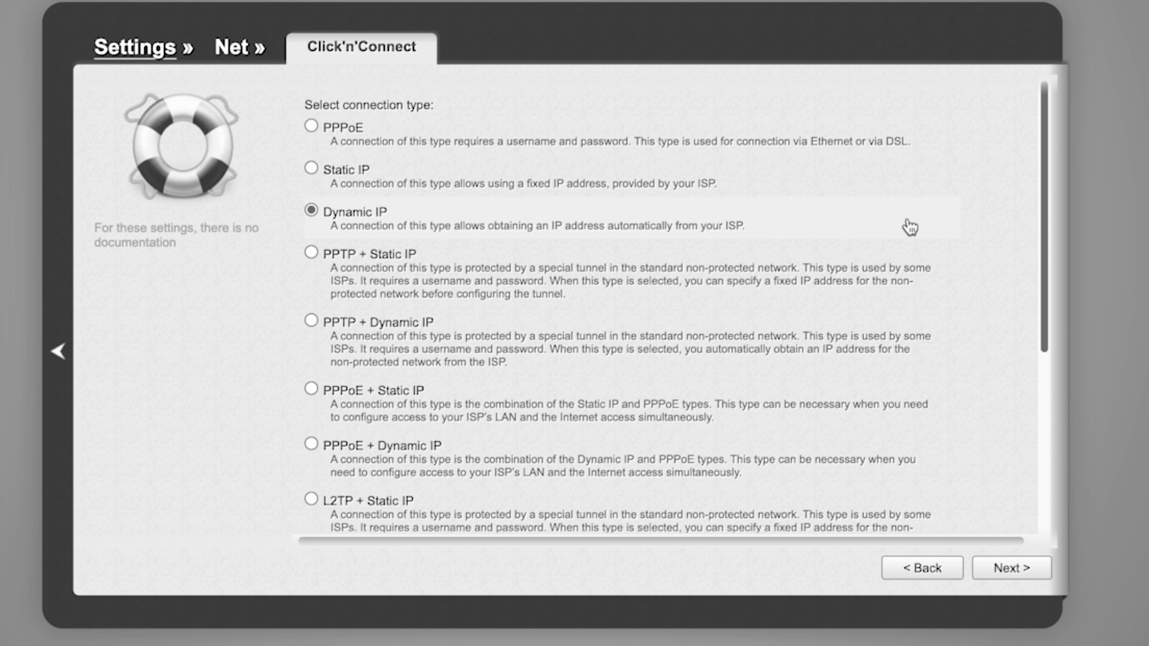
{"action": "left_click", "coordinate": [1011, 569]}
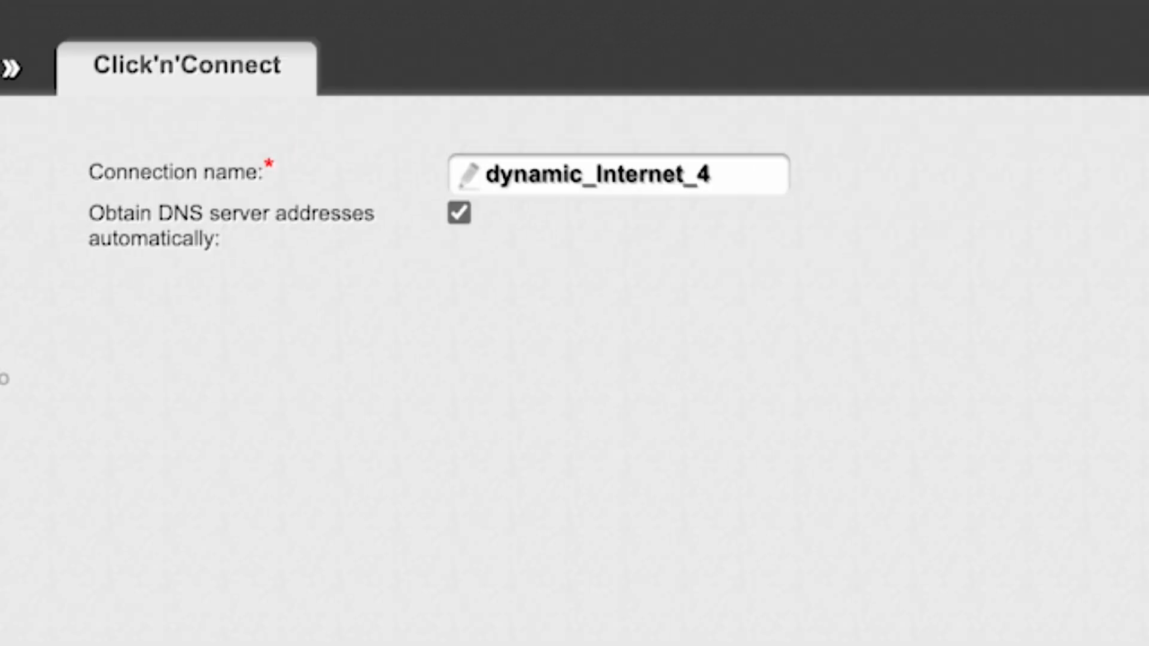
{"action": "mouse_move", "coordinate": [664, 261]}
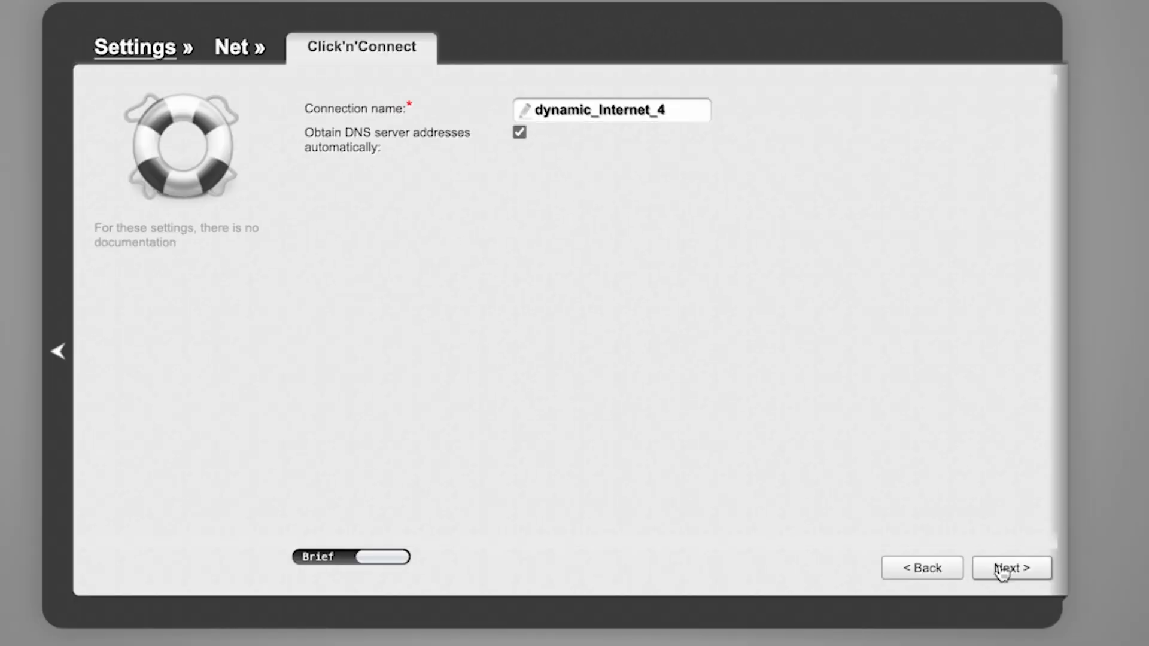
Accept connection name dynamic_Internet_4 with automatic DNS and view the summary.
{"action": "left_click", "coordinate": [1012, 568]}
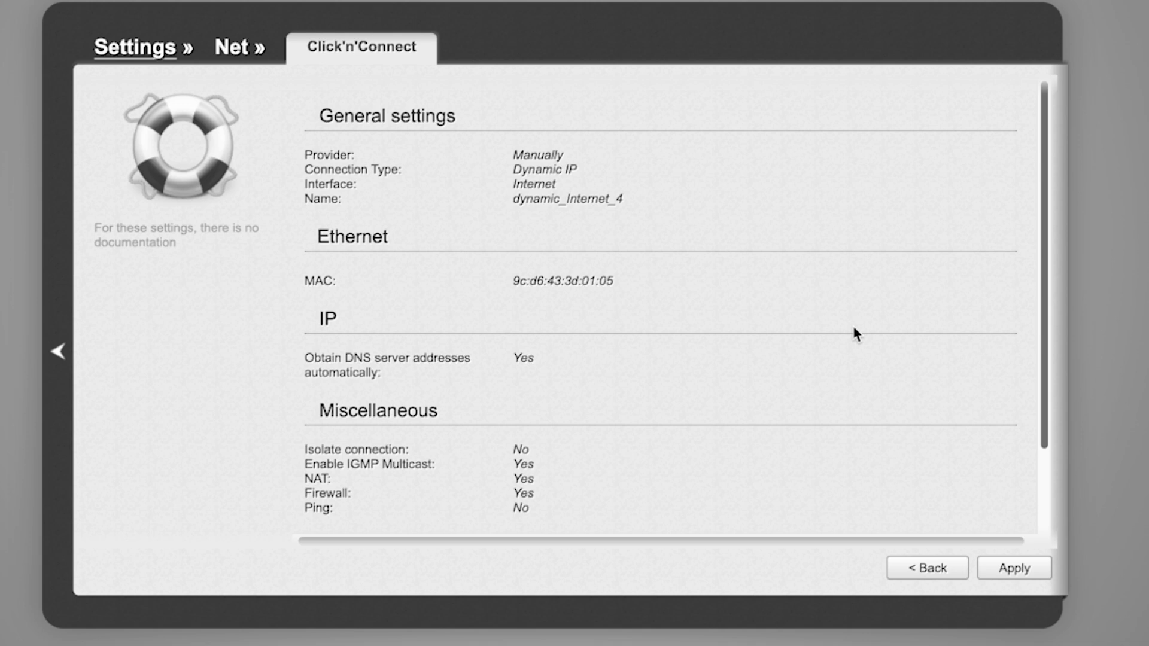
{"action": "mouse_move", "coordinate": [858, 314]}
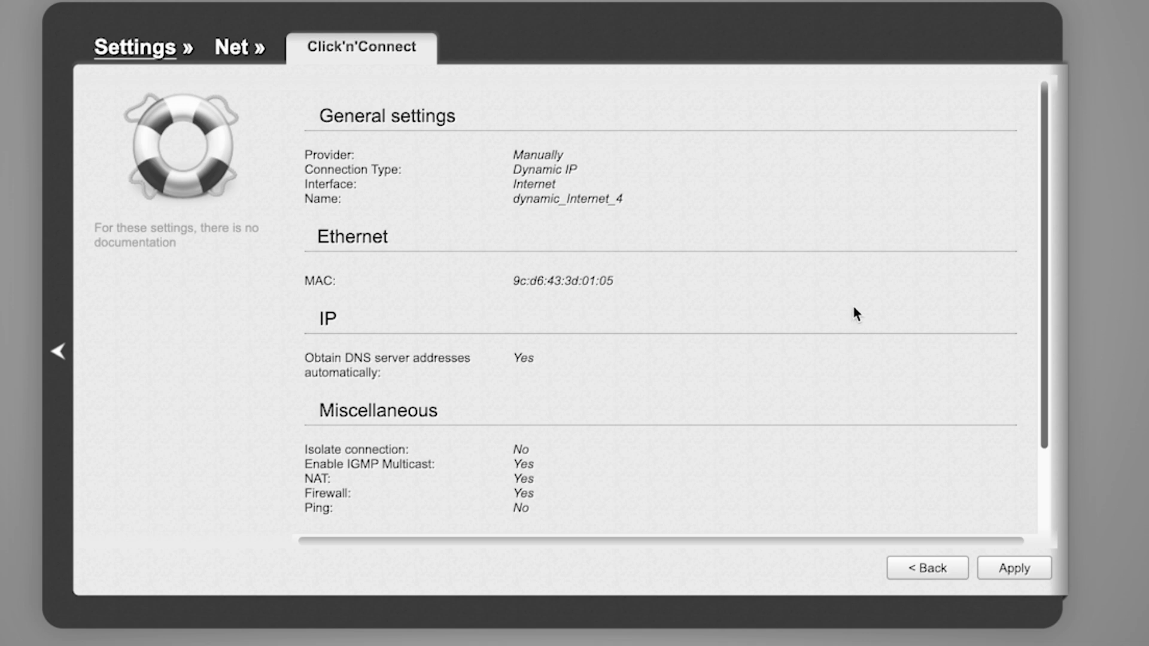
Apply dynamic_Internet_4 and confirm removal of the existing connection.
{"action": "scroll", "scroll_direction": "down", "scroll_amount": 3}
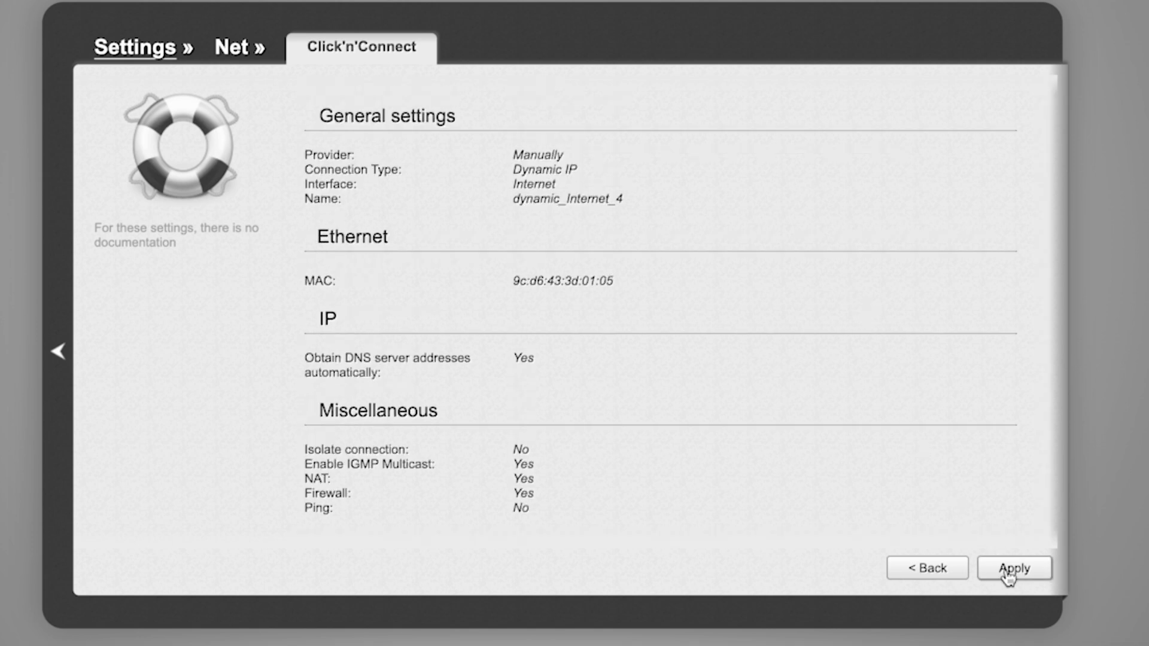
{"action": "left_click", "coordinate": [1015, 568]}
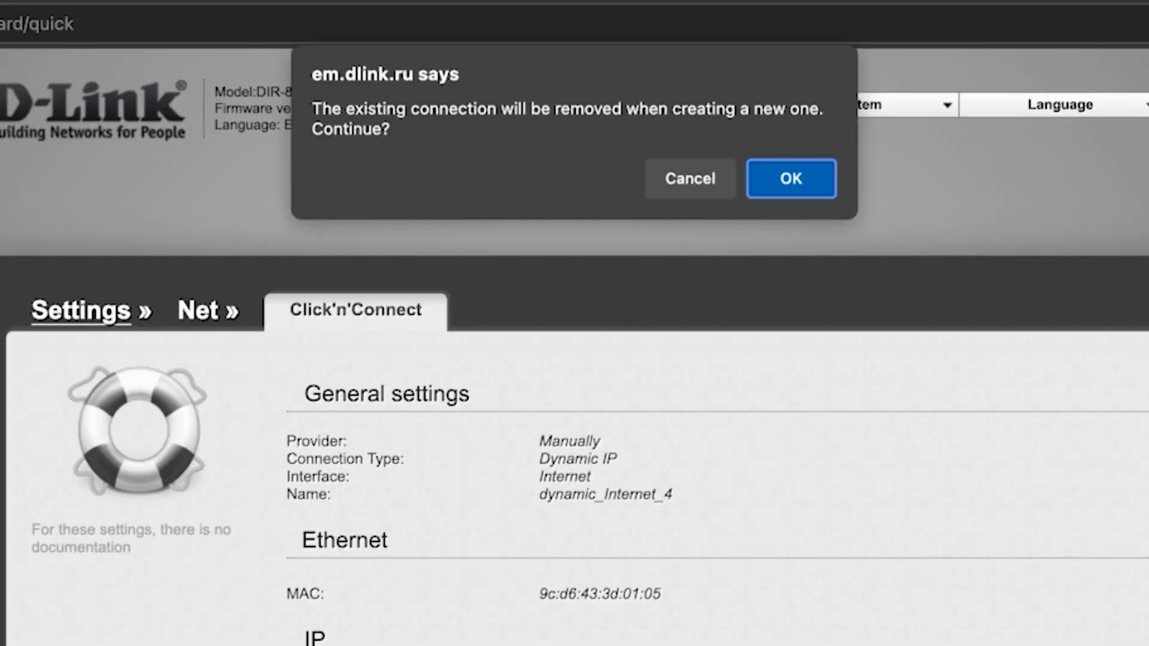
{"action": "left_click", "coordinate": [790, 178]}
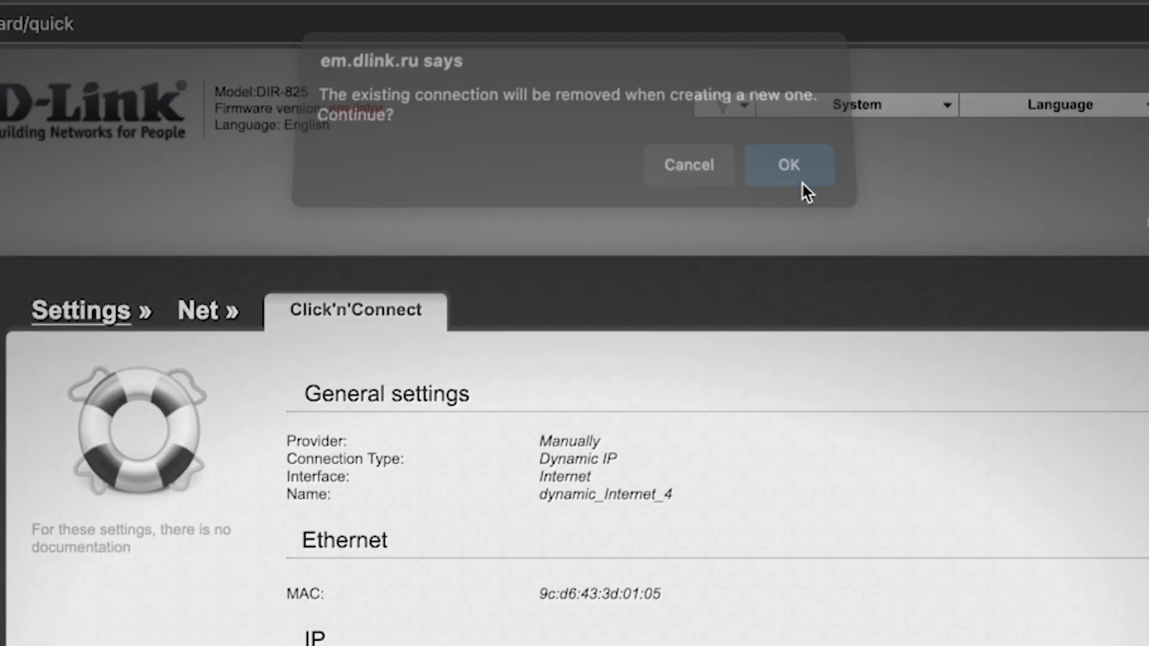
{"action": "left_click", "coordinate": [789, 164]}
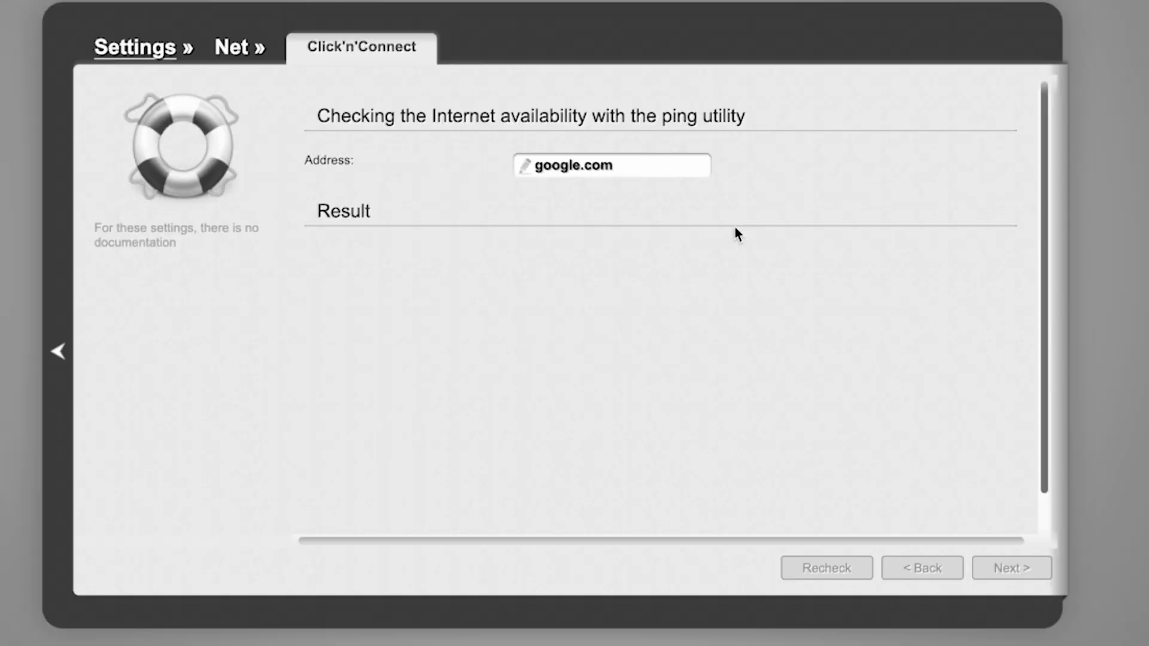
Continue past the ping check reporting the cable unplugged to the wireless mode step.
{"action": "left_click", "coordinate": [826, 568]}
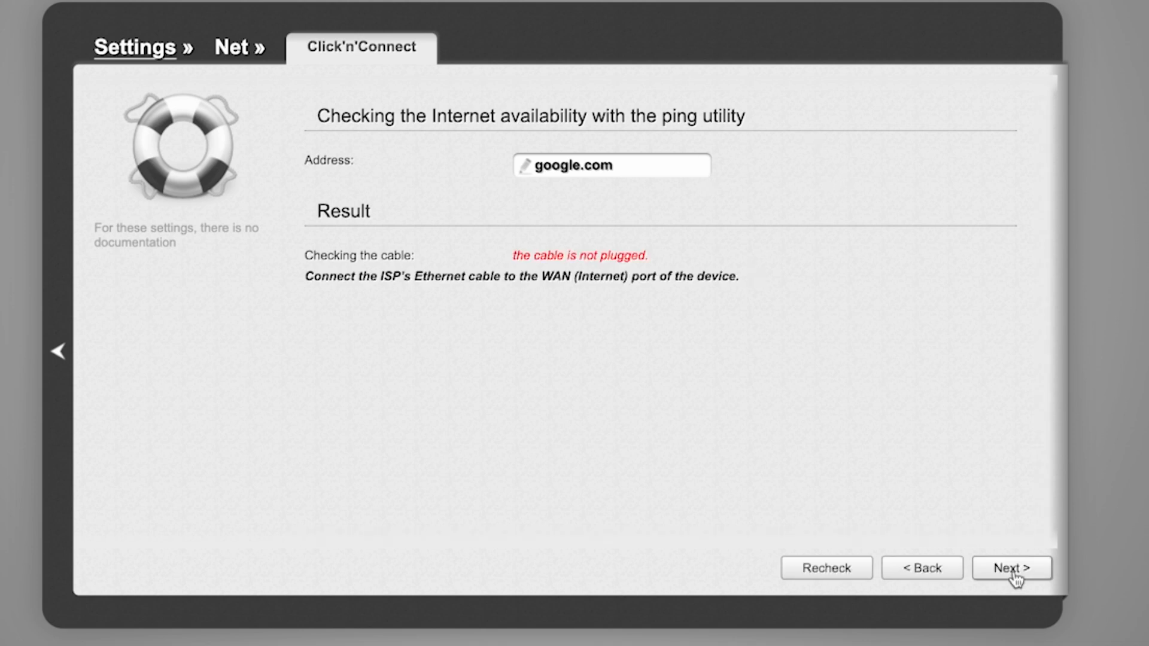
{"action": "left_click", "coordinate": [1012, 568]}
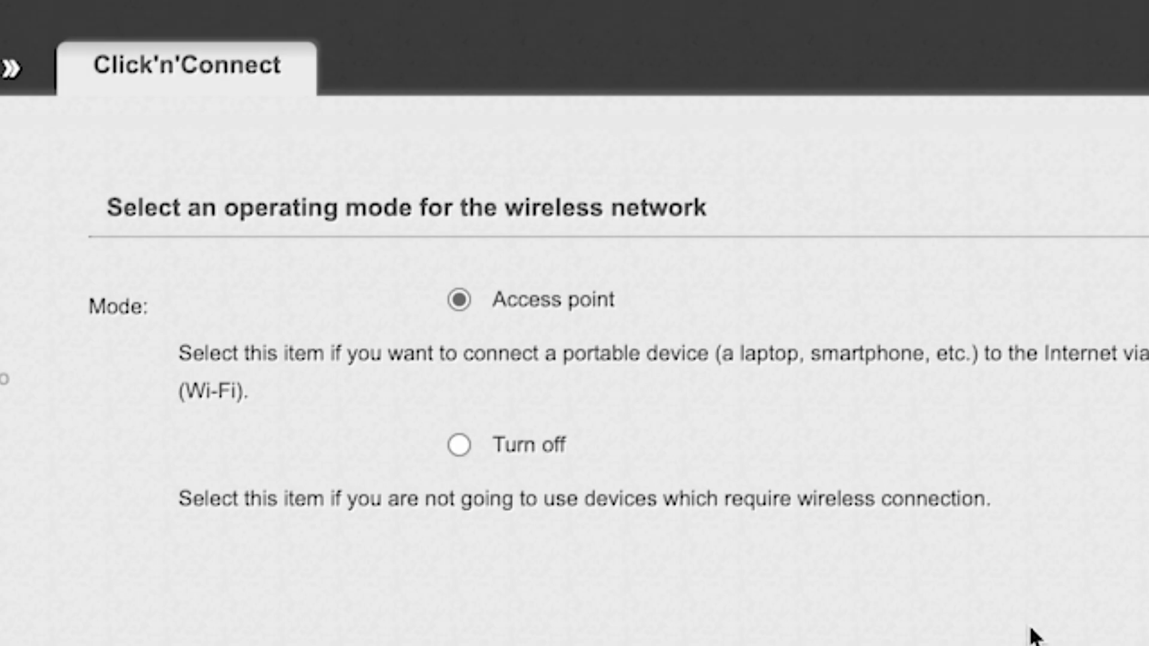
{"action": "mouse_move", "coordinate": [1041, 381]}
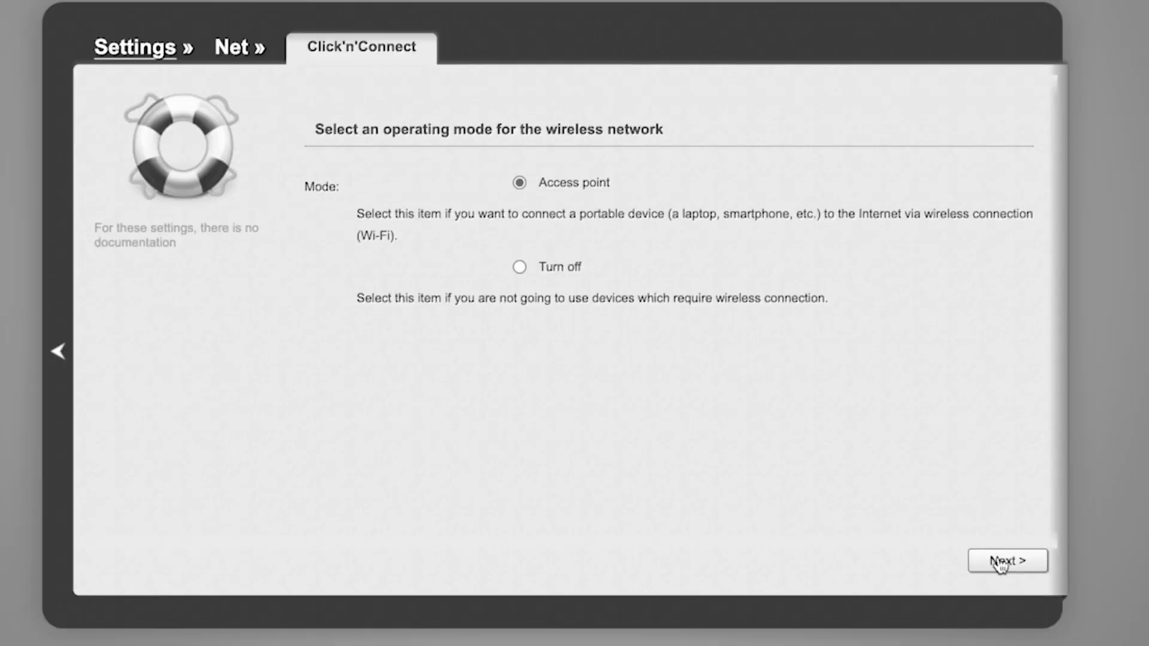
Keep Access point as the wireless mode and proceed to the 2.4 GHz name DIR-EMUL.
{"action": "left_click", "coordinate": [1008, 561]}
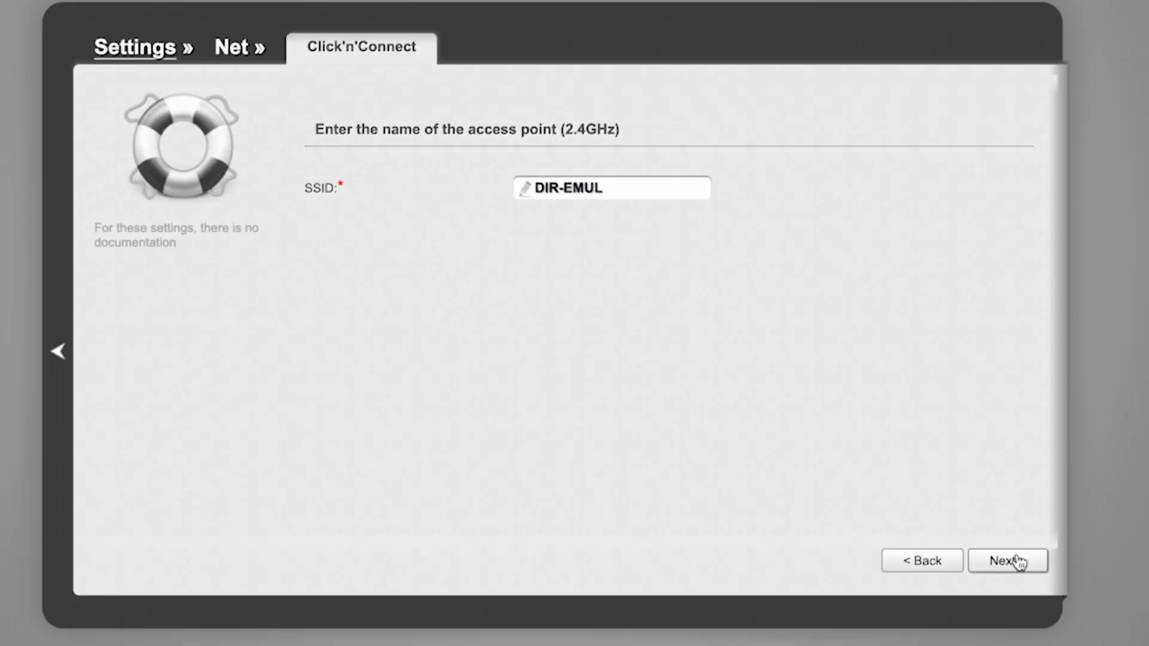
{"action": "left_click", "coordinate": [1007, 561]}
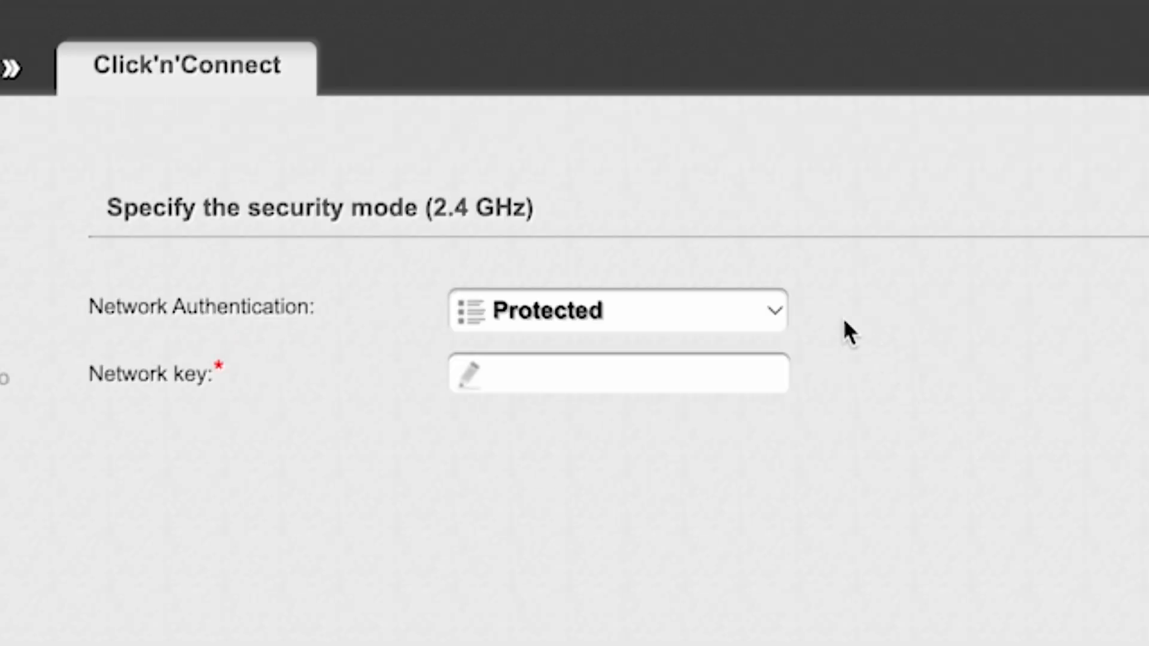
{"action": "left_click", "coordinate": [618, 310]}
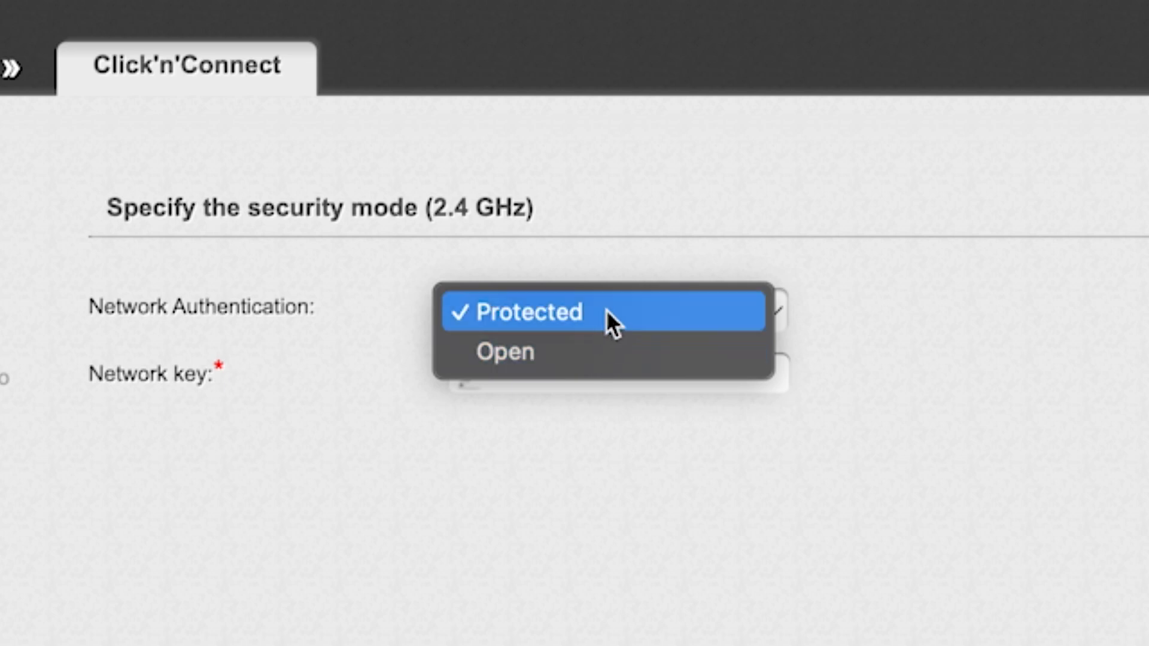
{"action": "left_click", "coordinate": [520, 313]}
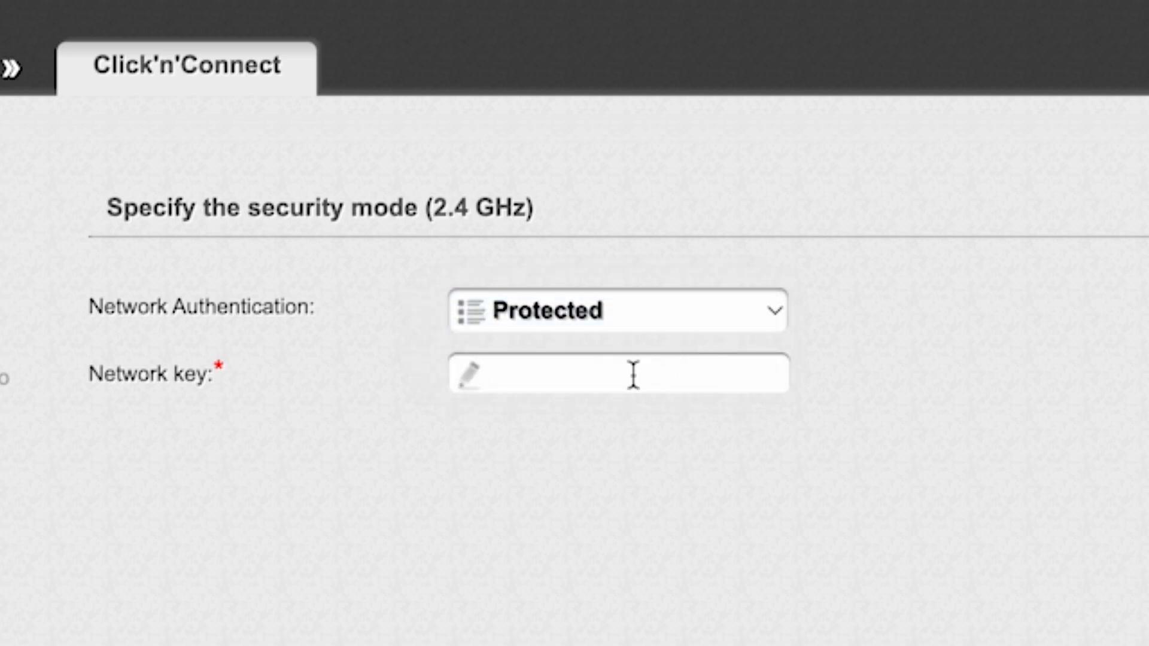
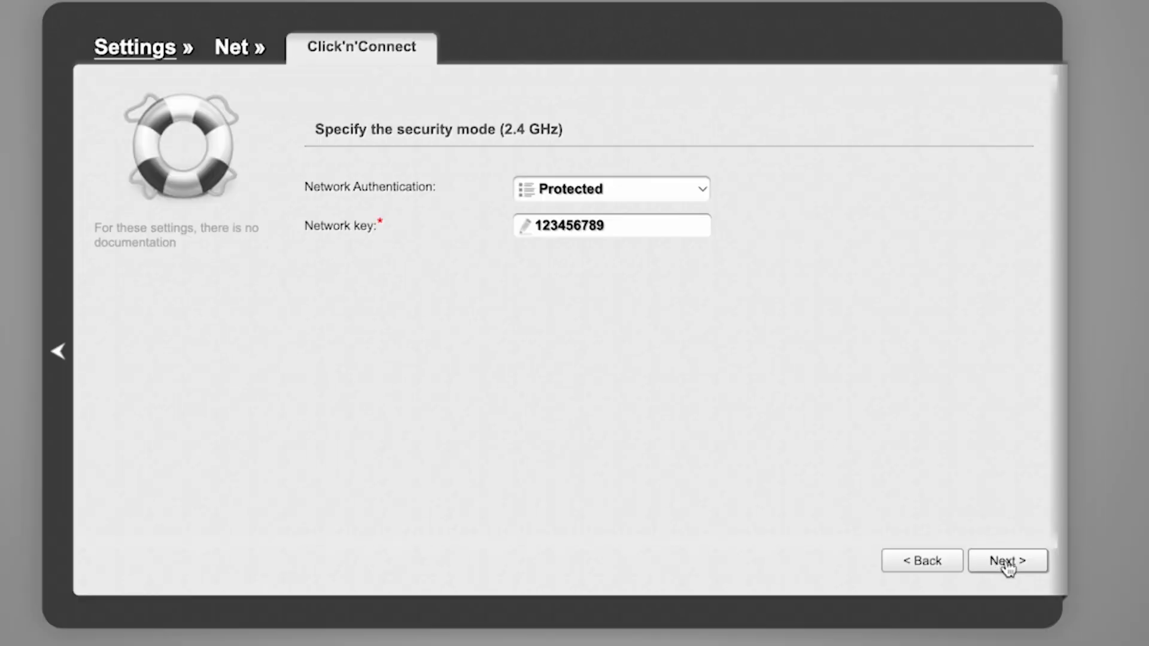
Accept DIR-EMUL-5G as the 5 GHz name with its Protected security settings.
{"action": "left_click", "coordinate": [1008, 561]}
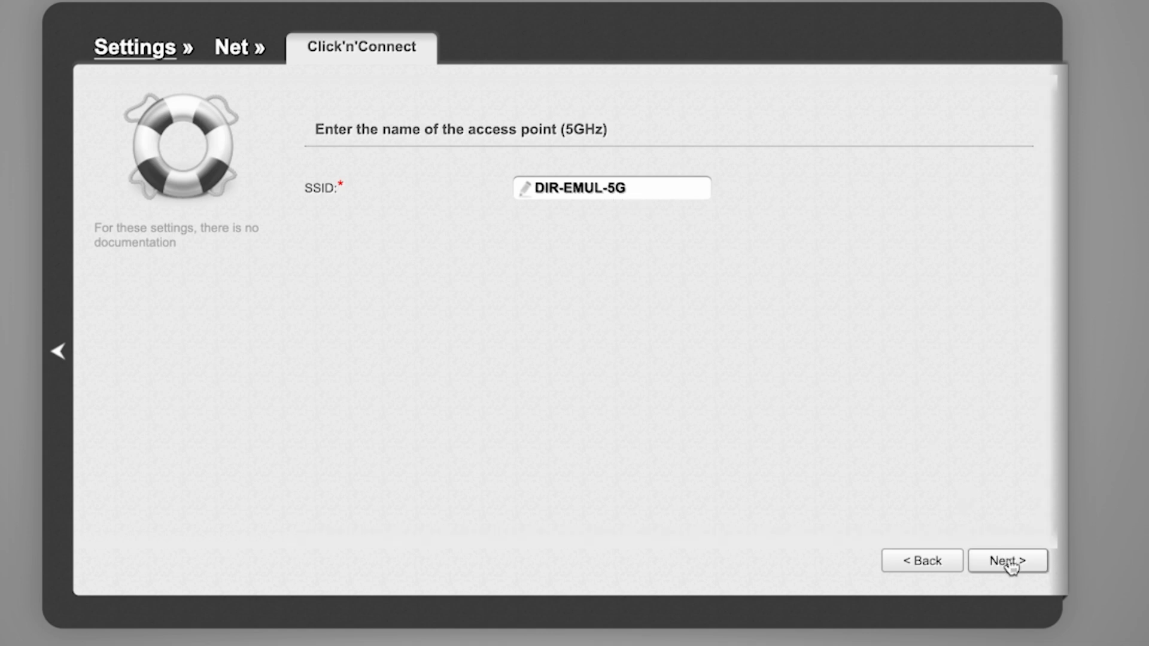
{"action": "left_click", "coordinate": [1007, 561]}
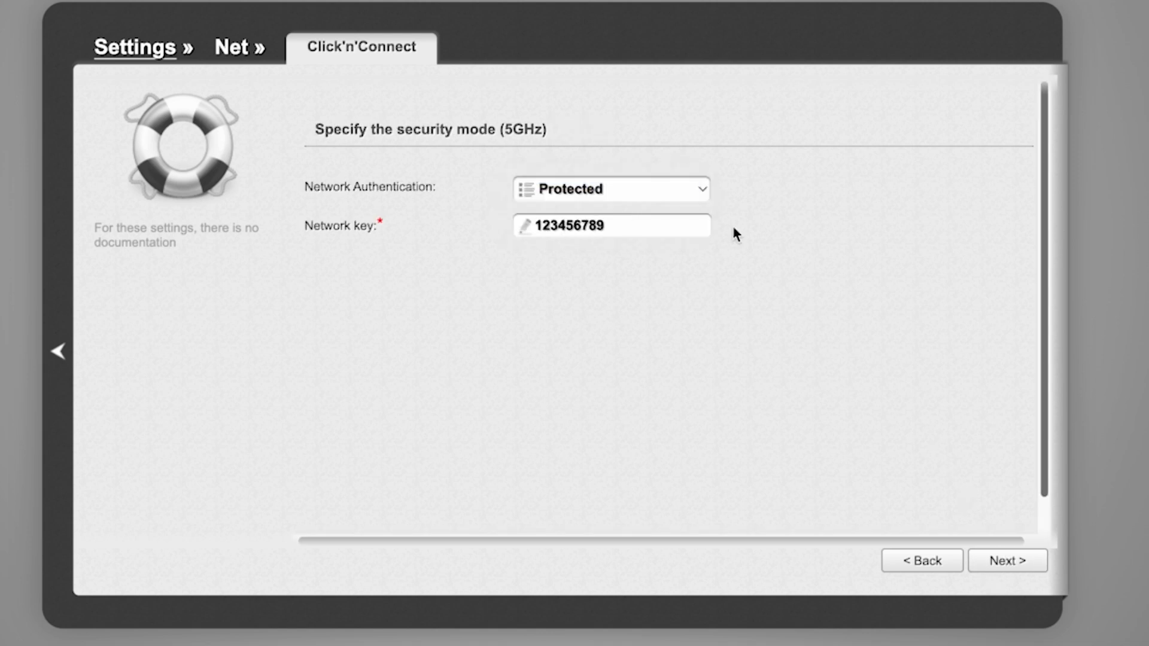
{"action": "left_click", "coordinate": [1007, 561]}
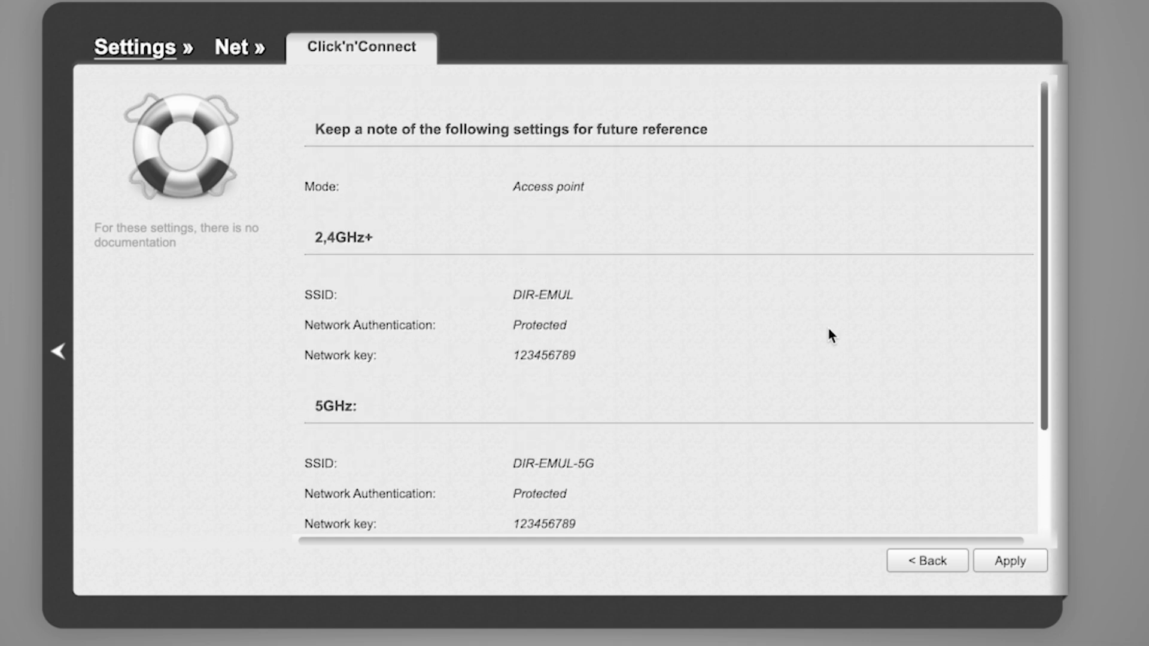
Scroll through the wireless settings summary to review it.
{"action": "scroll", "scroll_direction": "down", "scroll_amount": 3}
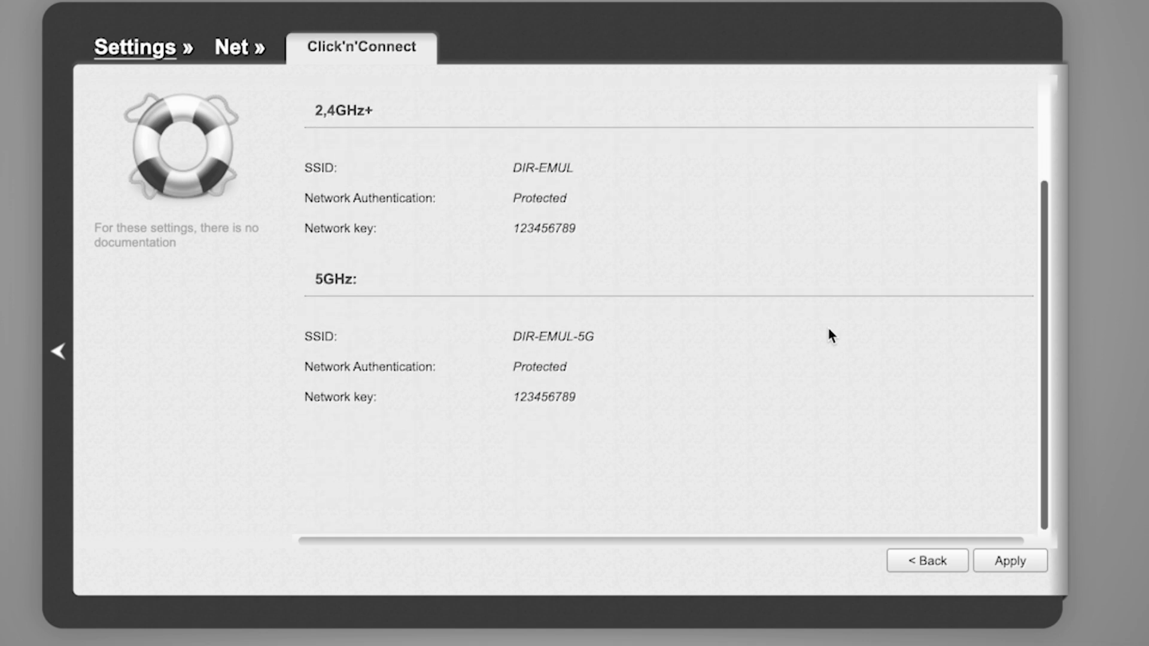
{"action": "scroll", "scroll_direction": "up", "scroll_amount": 3}
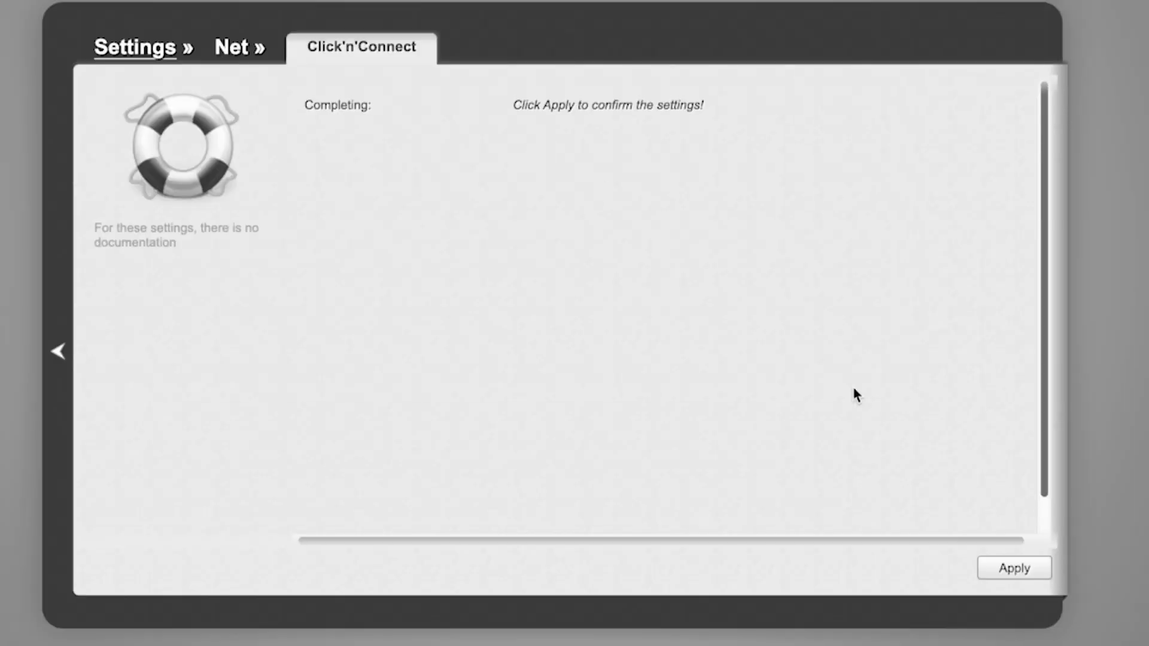
Apply the Click'n'Connect settings and dismiss the 'Setup is complete!' message.
{"action": "left_click", "coordinate": [1014, 568]}
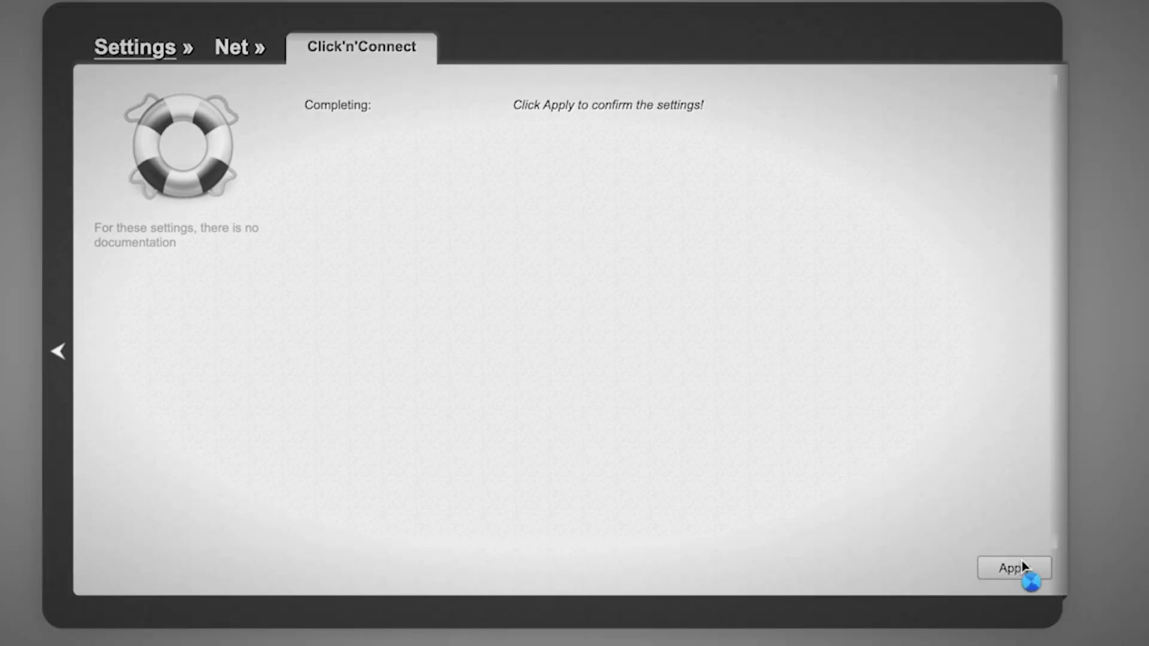
{"action": "left_click", "coordinate": [1014, 568]}
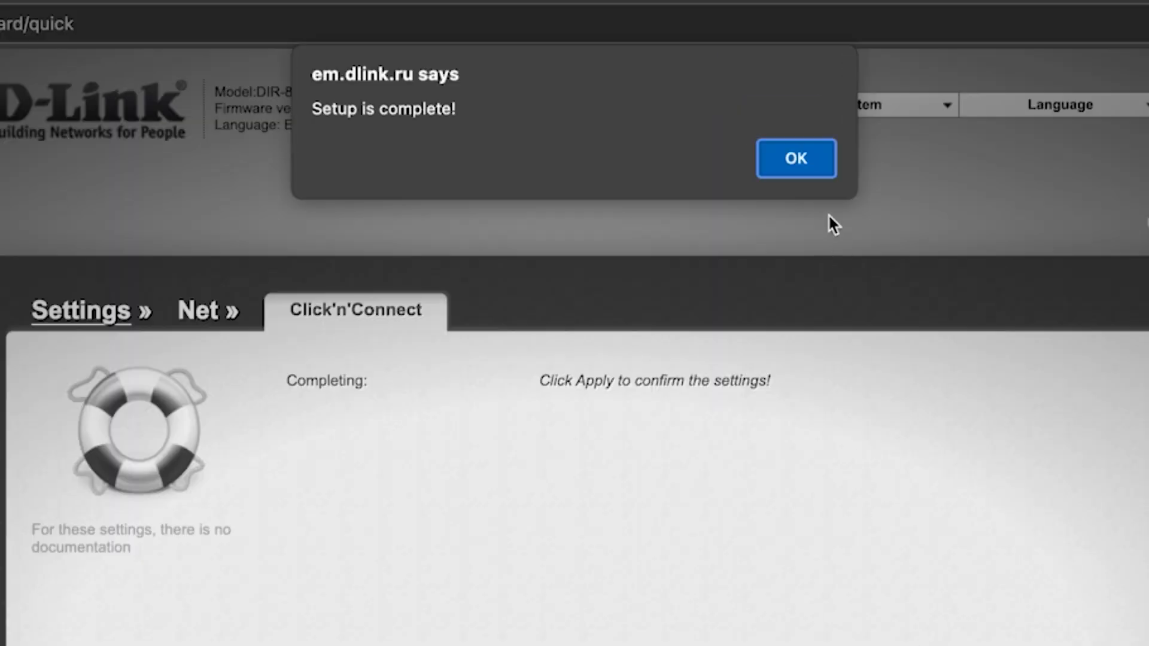
{"action": "left_click", "coordinate": [796, 158]}
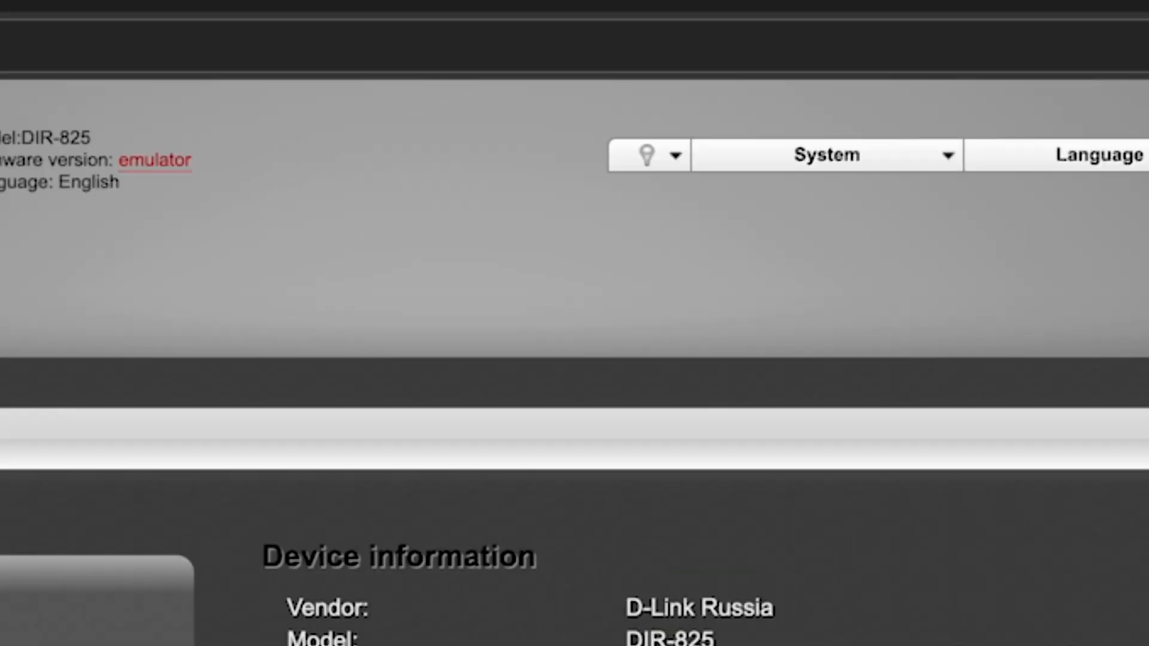
Save all changes and reboot the router from the System menu, confirming with OK.
{"action": "left_click", "coordinate": [826, 155]}
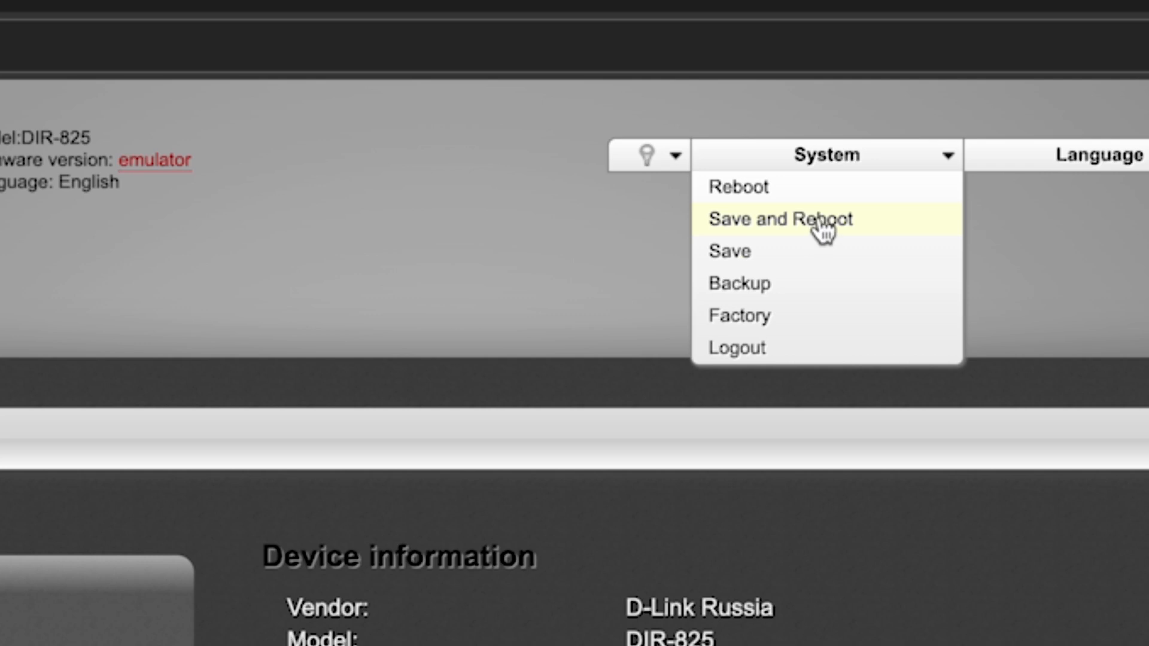
{"action": "left_click", "coordinate": [783, 218]}
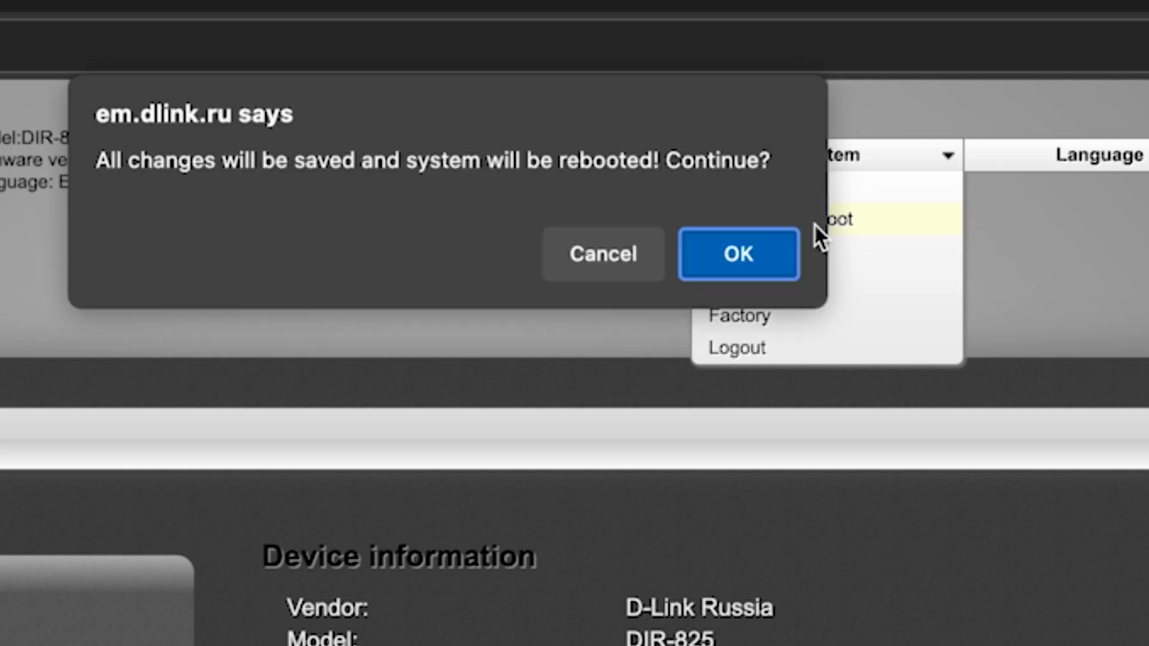
{"action": "left_click", "coordinate": [739, 255]}
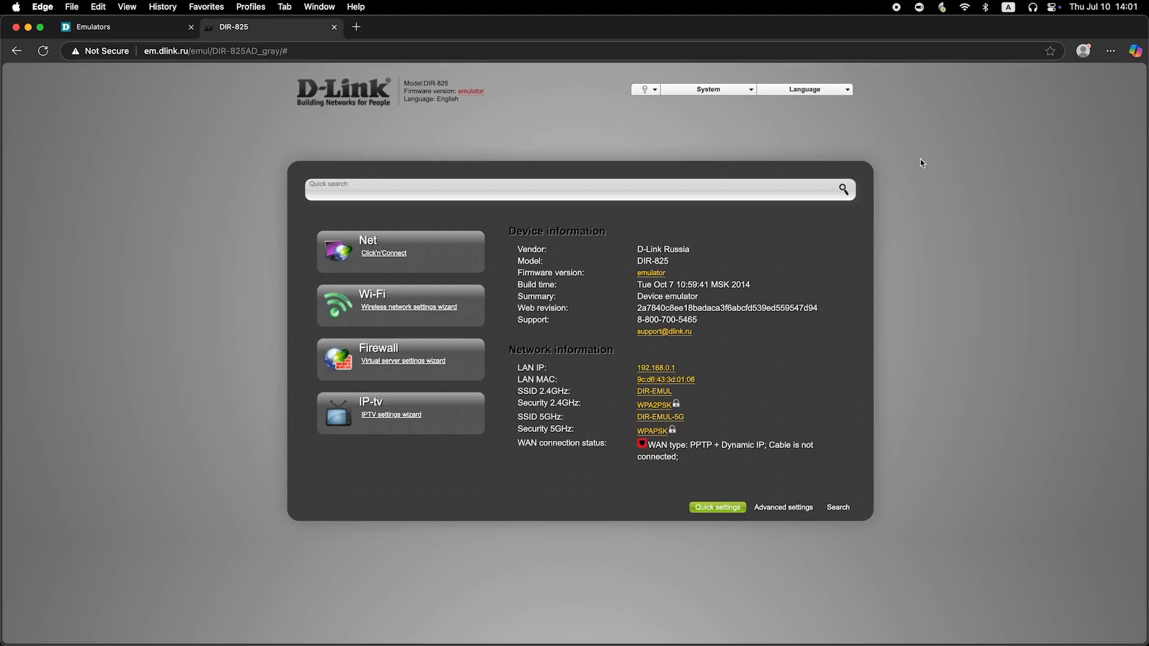
{"action": "left_click", "coordinate": [382, 27]}
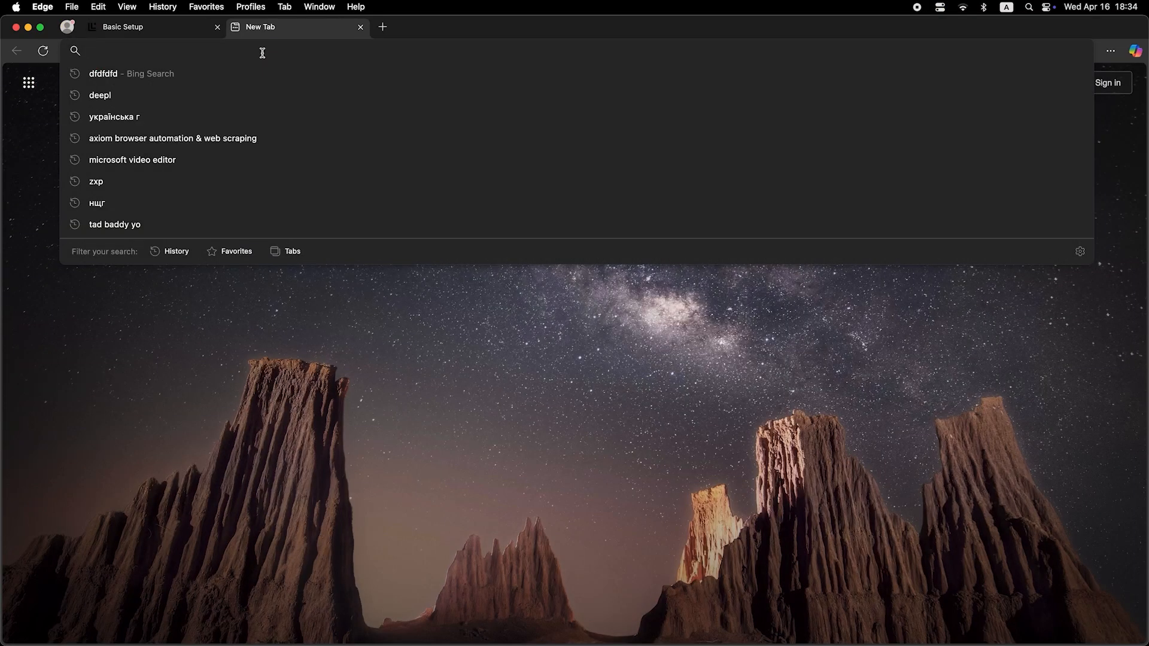